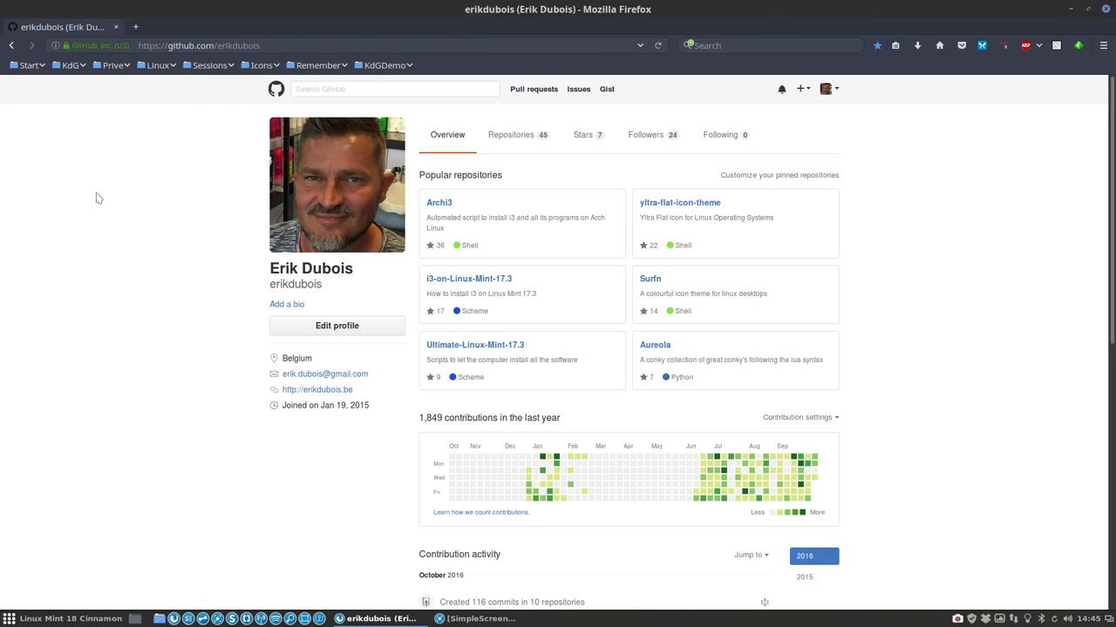
mouse_move(838, 93)
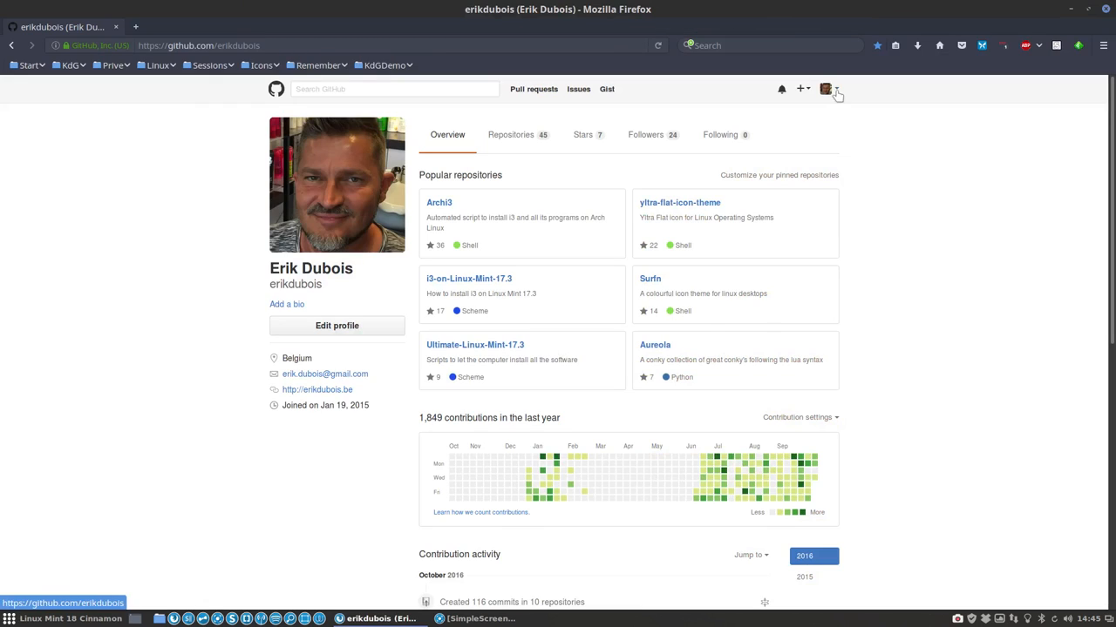
mouse_move(832, 90)
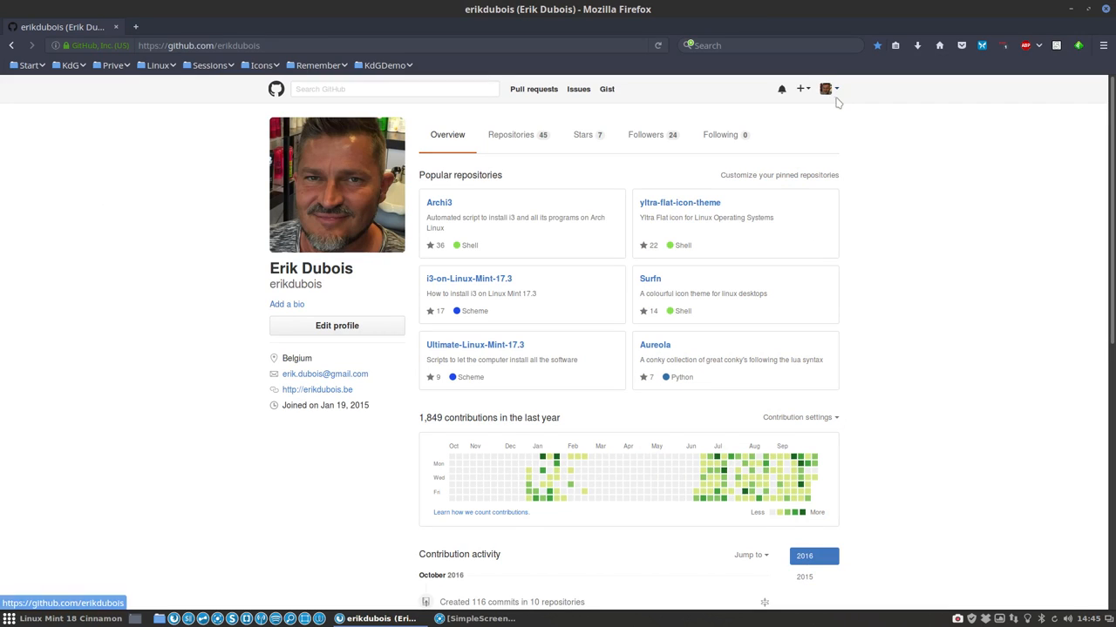
mouse_move(800, 89)
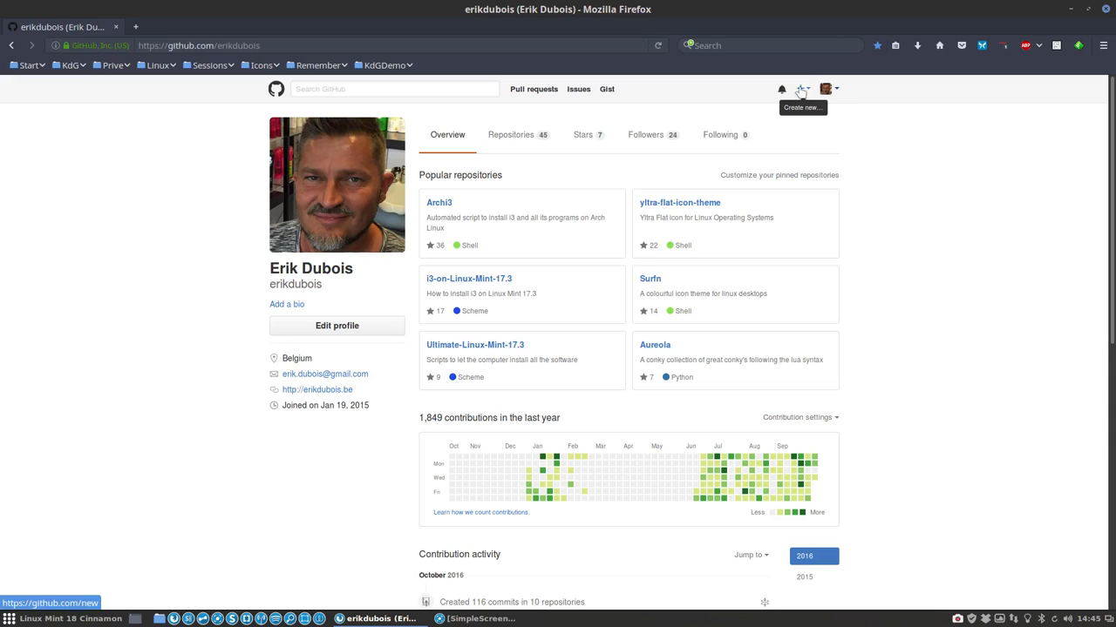
Show GitHub's Create new menu from the + dropdown in the header
left_click(811, 89)
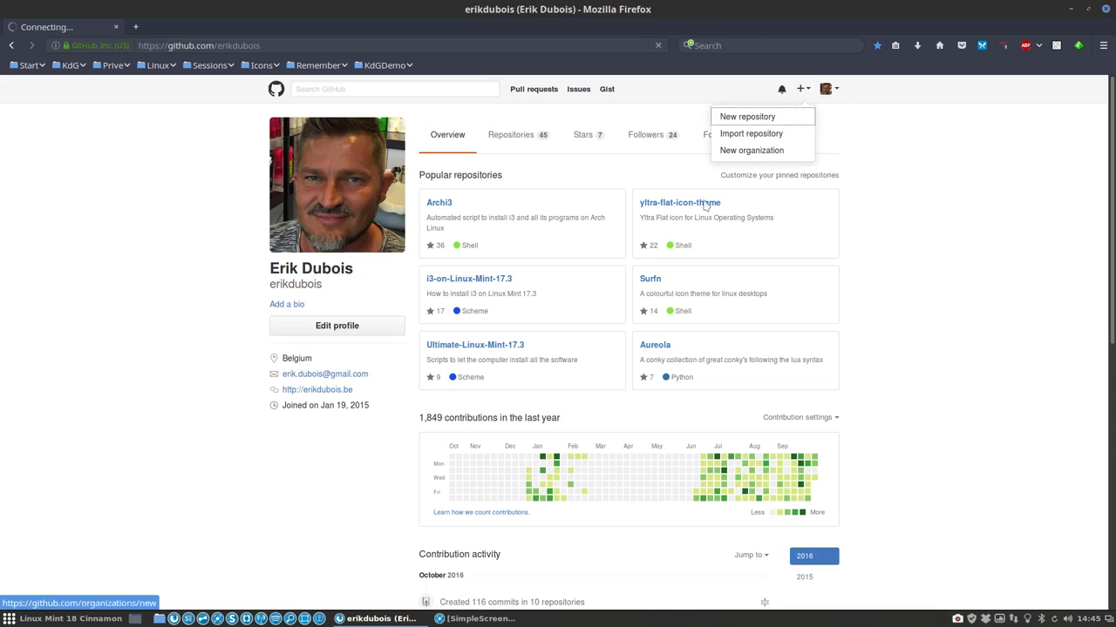
Create the Github-Tutorial repository with its quick-start description and copy the HTTPS clone URL
left_click(752, 115)
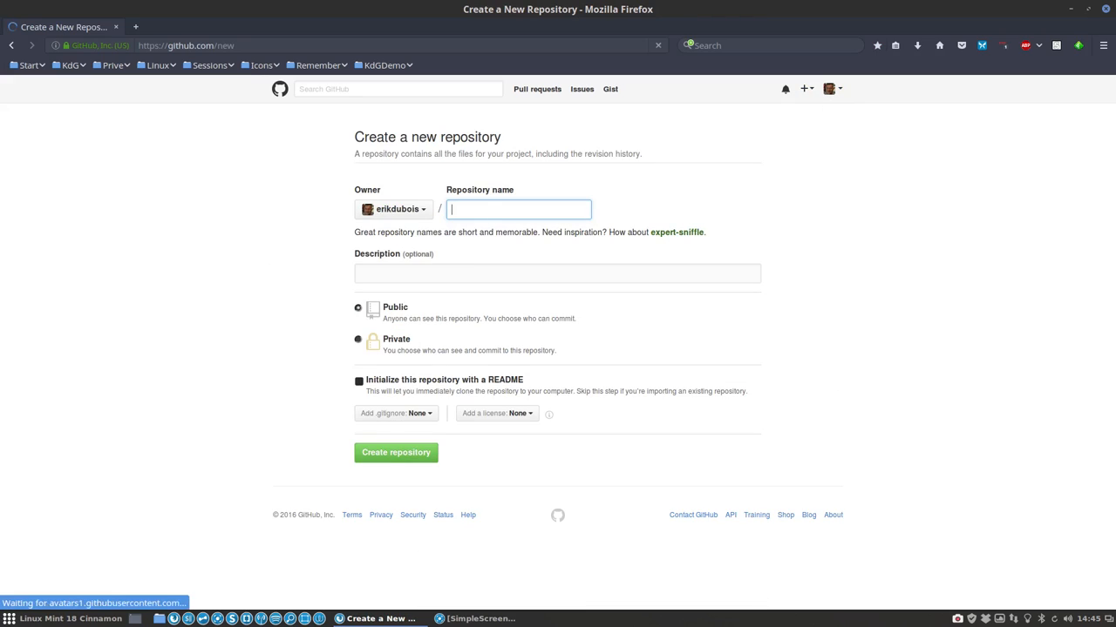
left_click(517, 209)
type("Github-Tutorial")
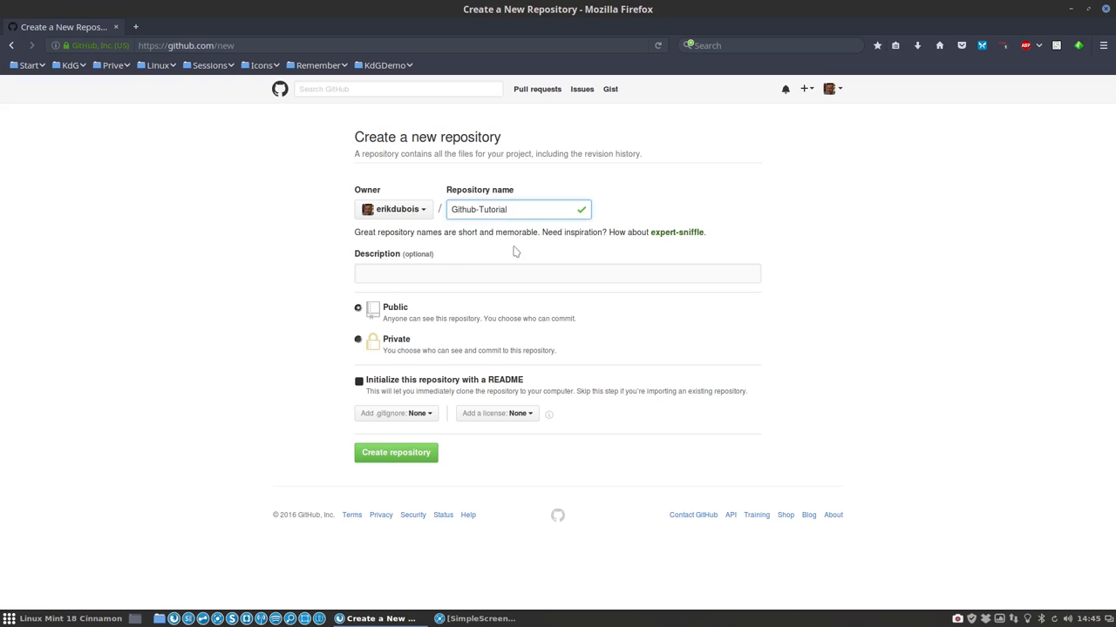
left_click(556, 273)
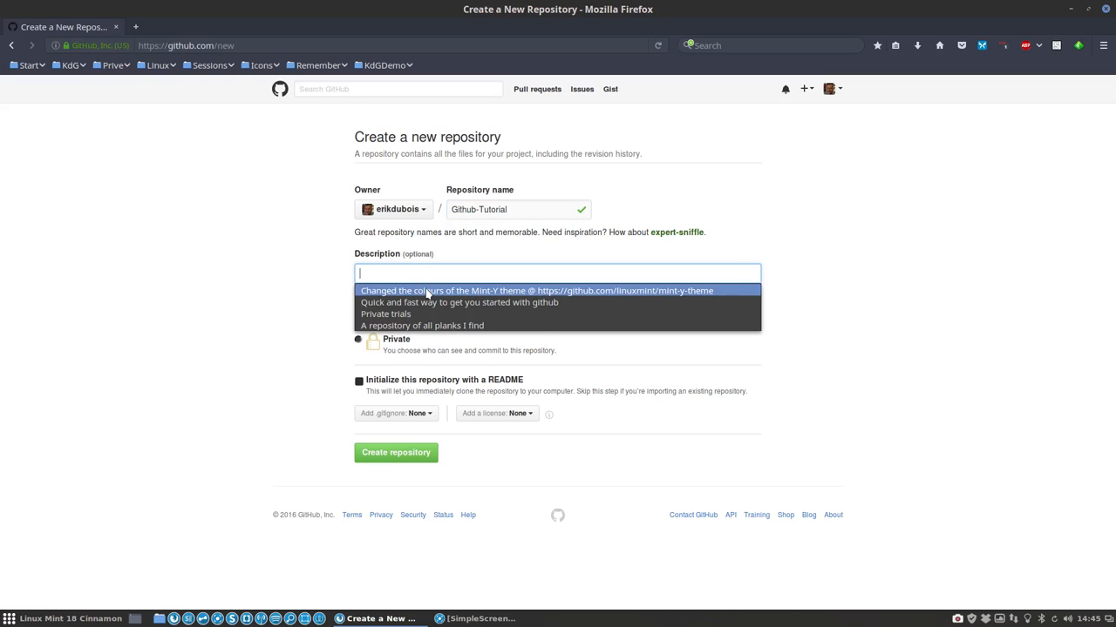
left_click(430, 302)
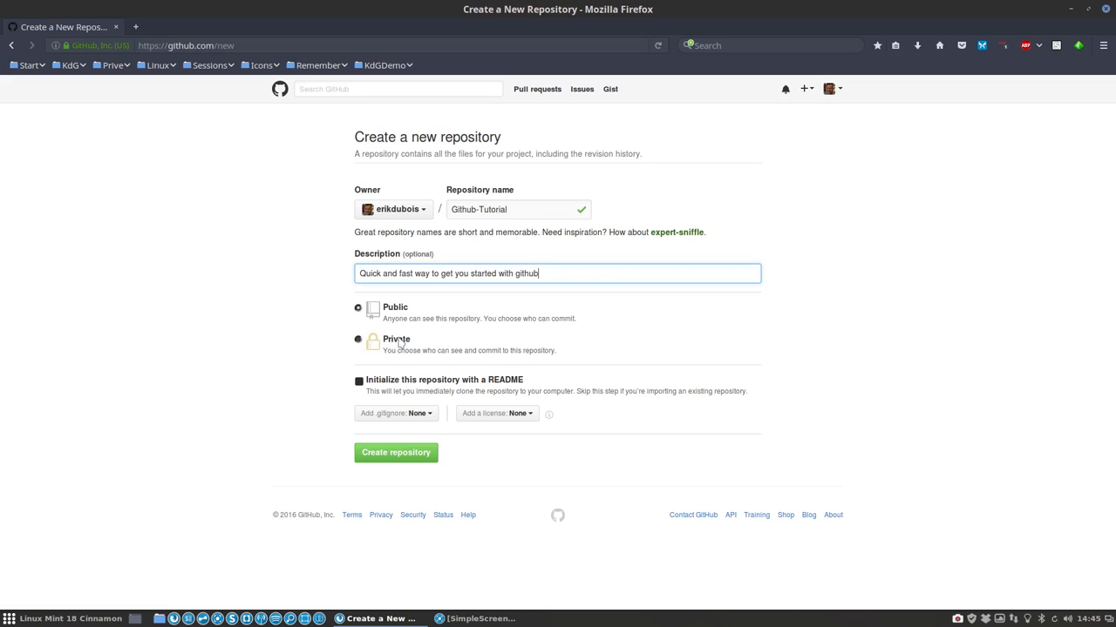
mouse_move(405, 459)
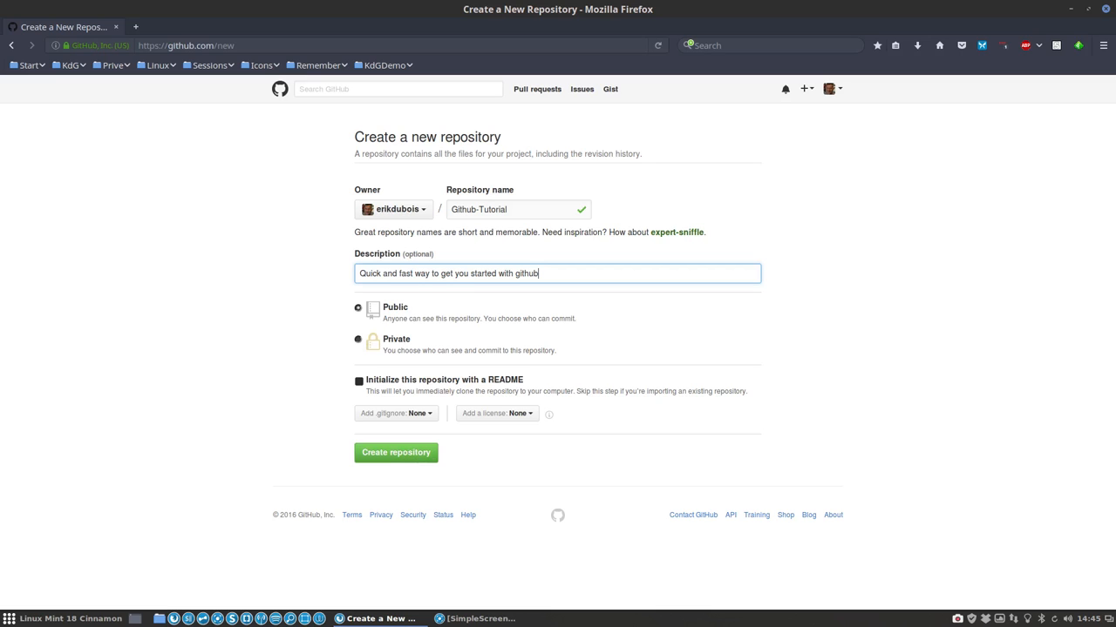
left_click(396, 453)
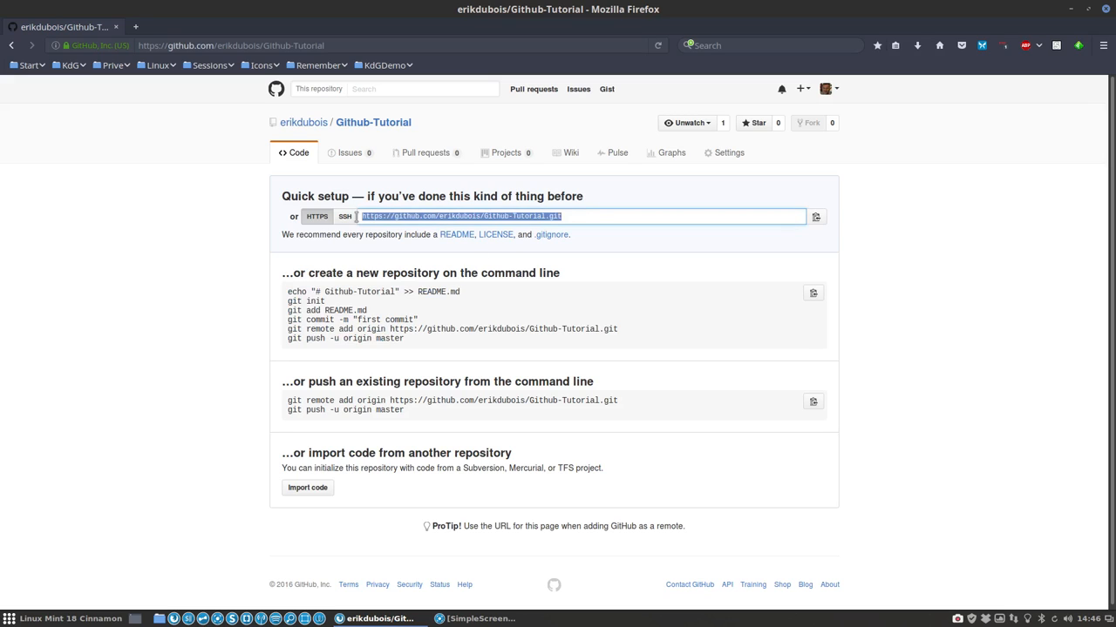
left_click(814, 217)
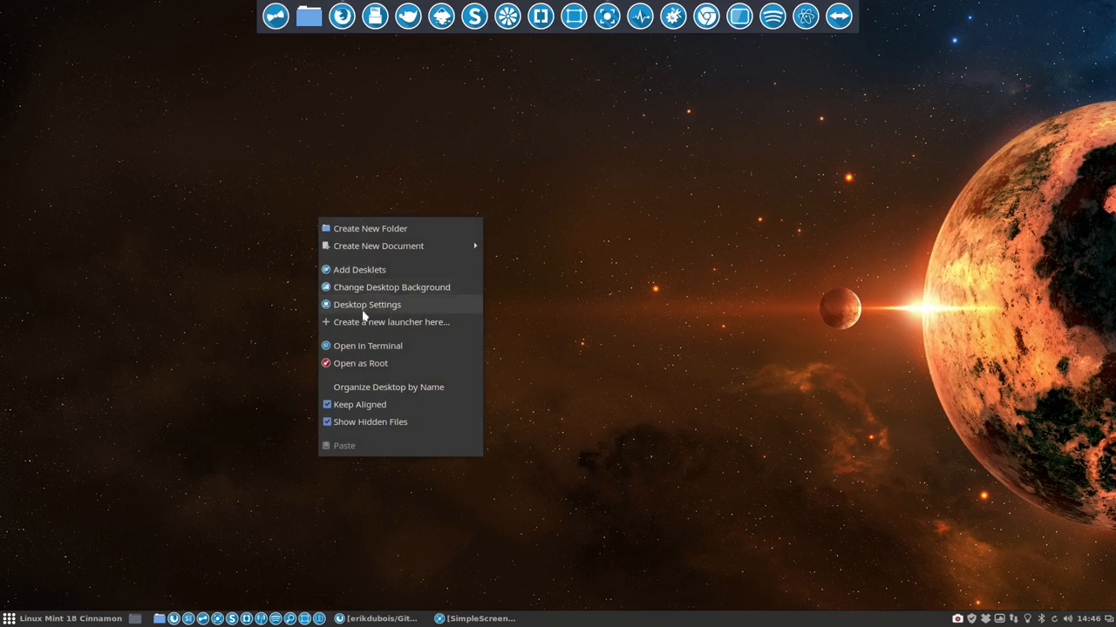
In a Desktop terminal, confirm git is installed and git clone the Github-Tutorial repository
left_click(367, 346)
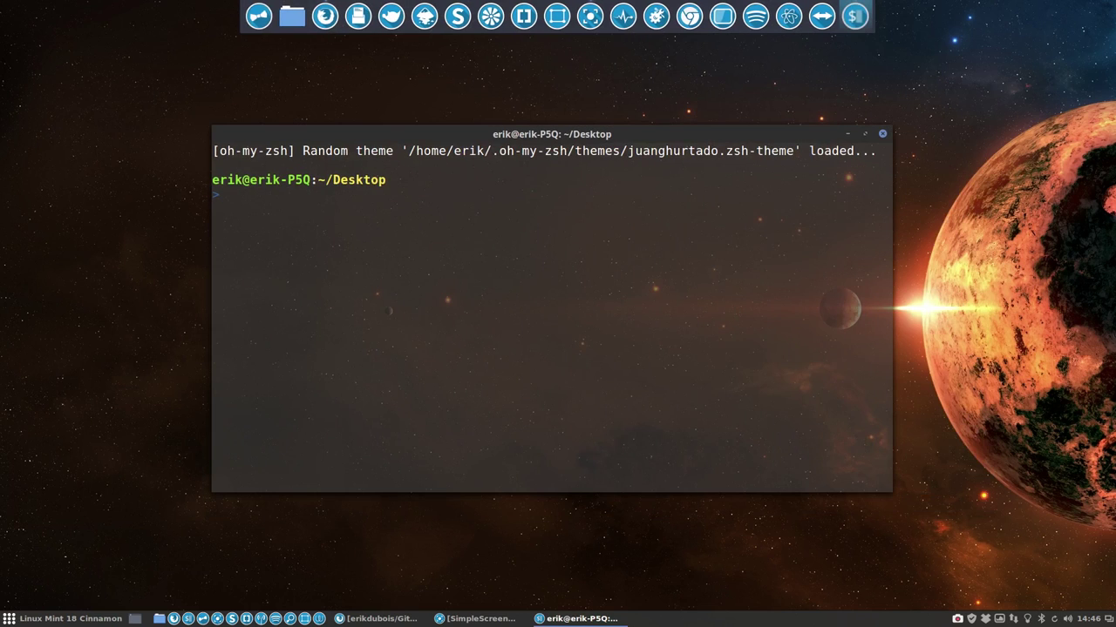
type("sudo")
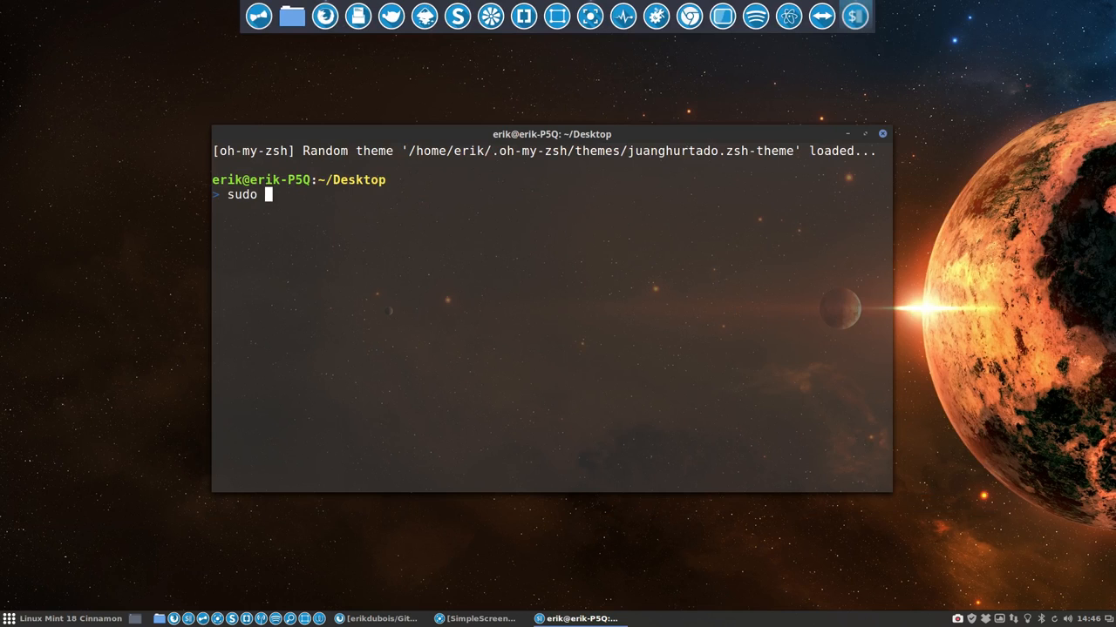
type("apt instal git")
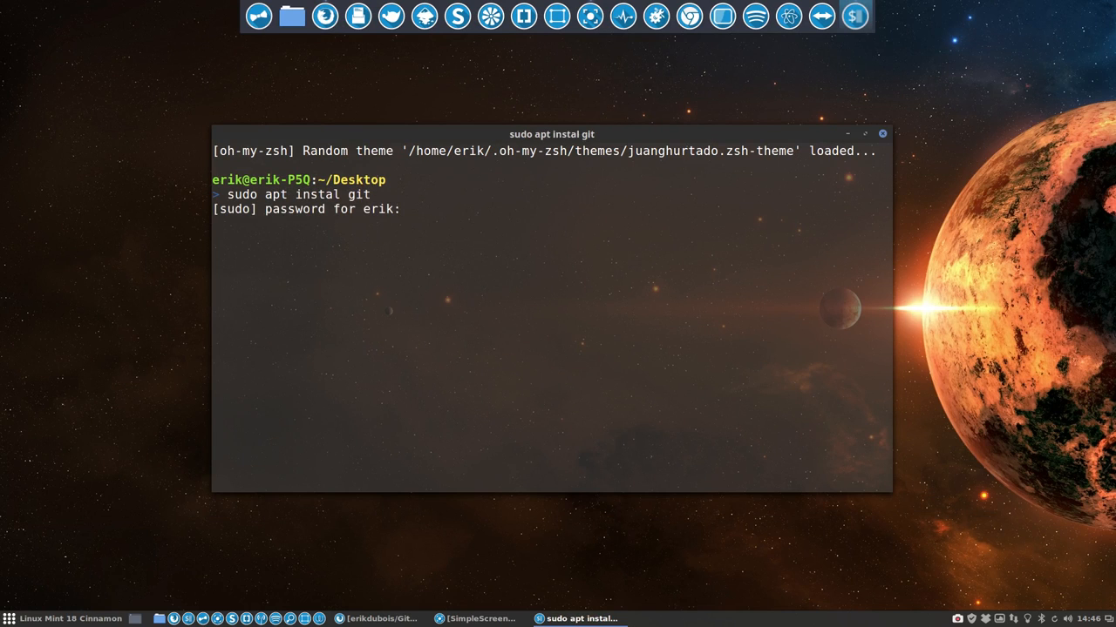
key("Return")
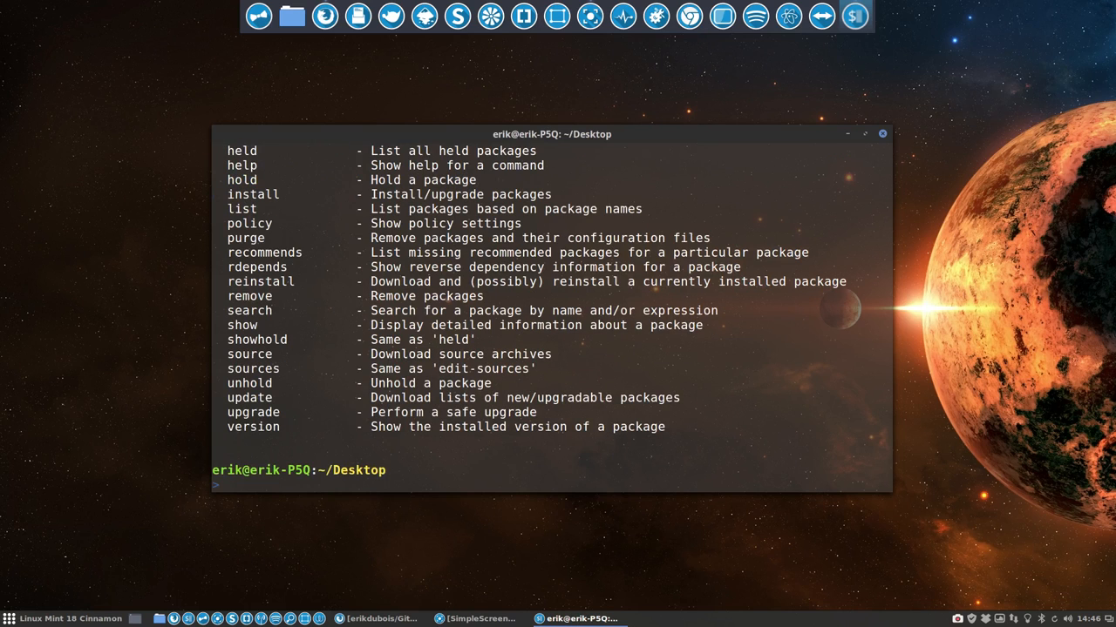
type("sudo apt install git")
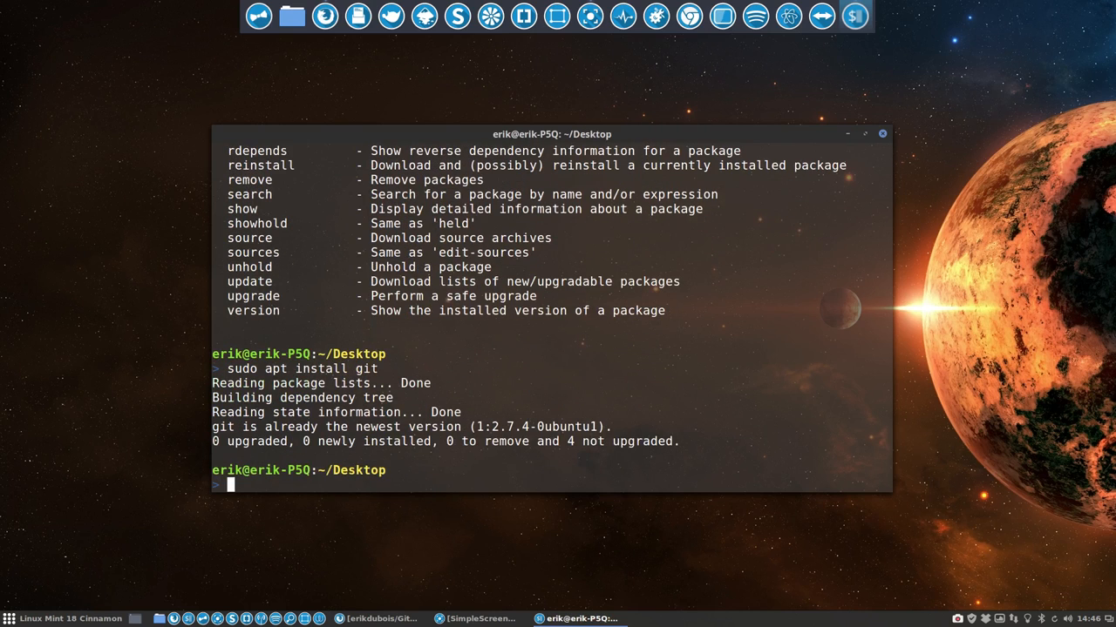
type("git clone https://github.com/erikdubois/Github-Tutorial.git")
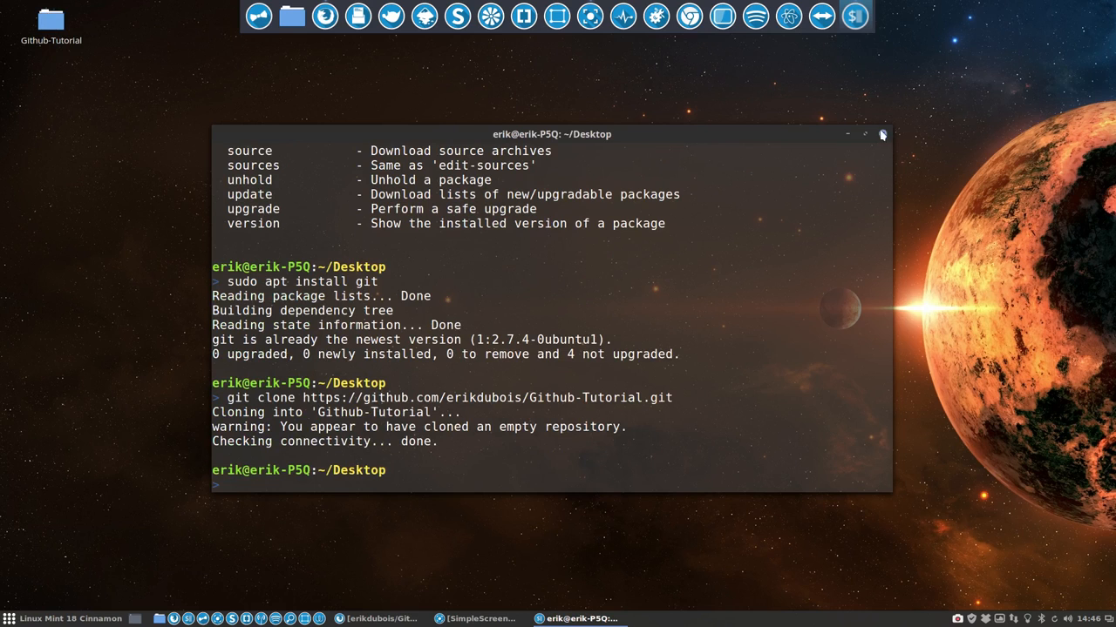
Close the terminal and open the cloned Github-Tutorial folder, then its hidden .git folder
left_click(872, 134)
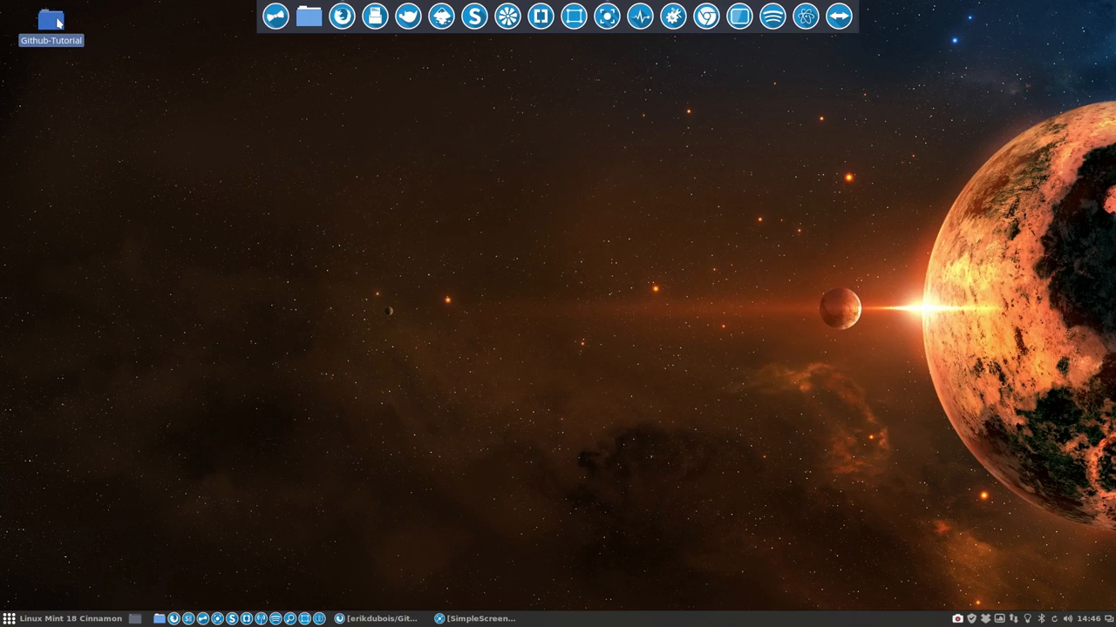
left_click_drag(51, 21, 96, 179)
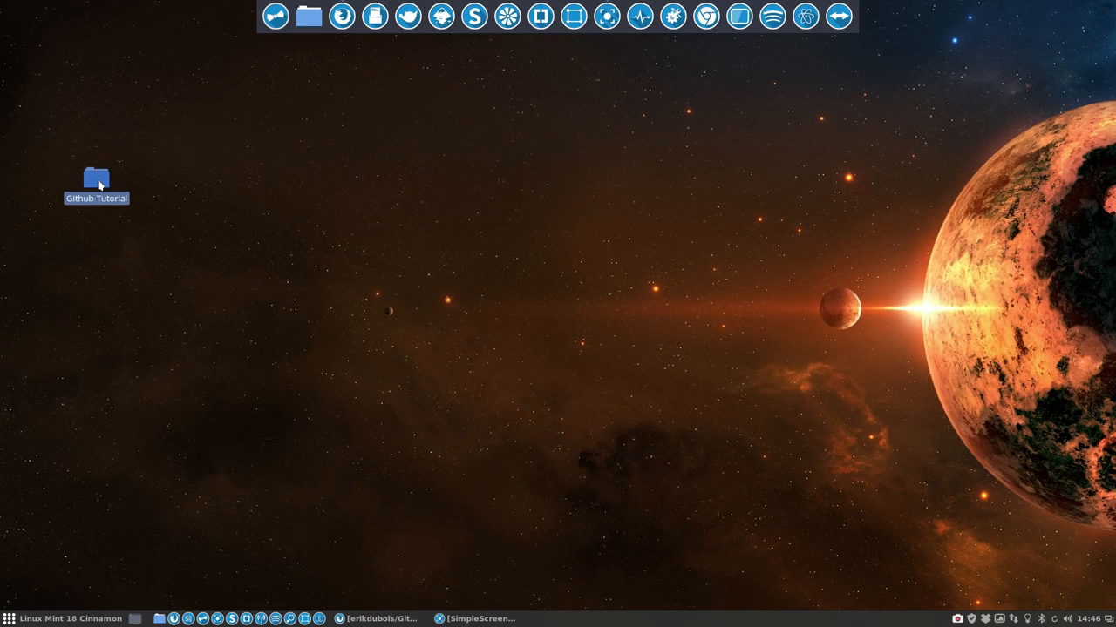
double_click(96, 178)
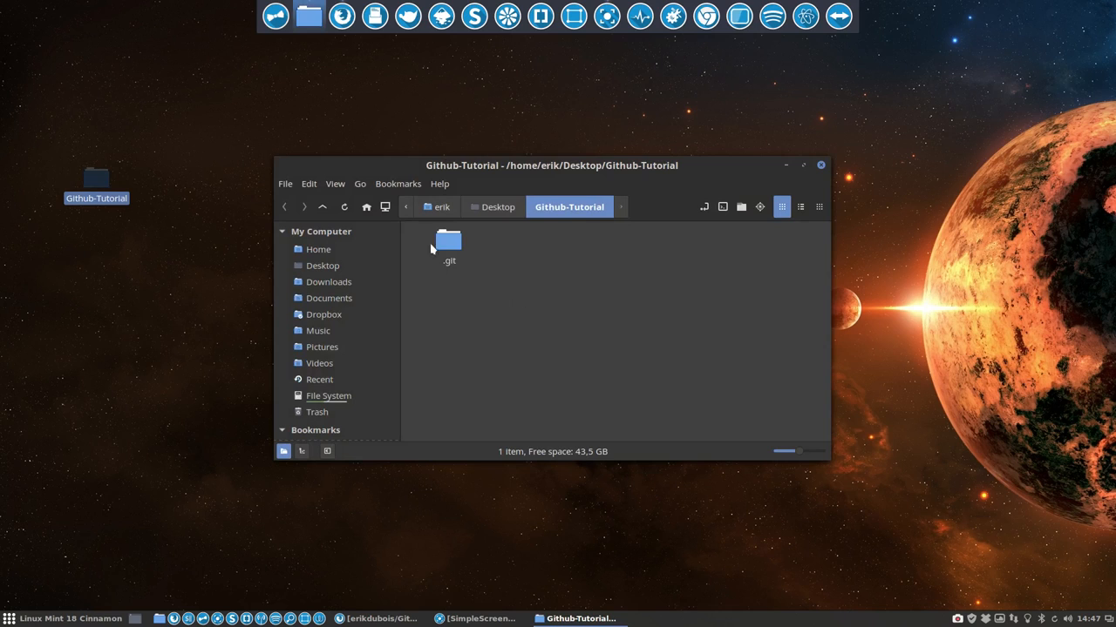
left_click(447, 244)
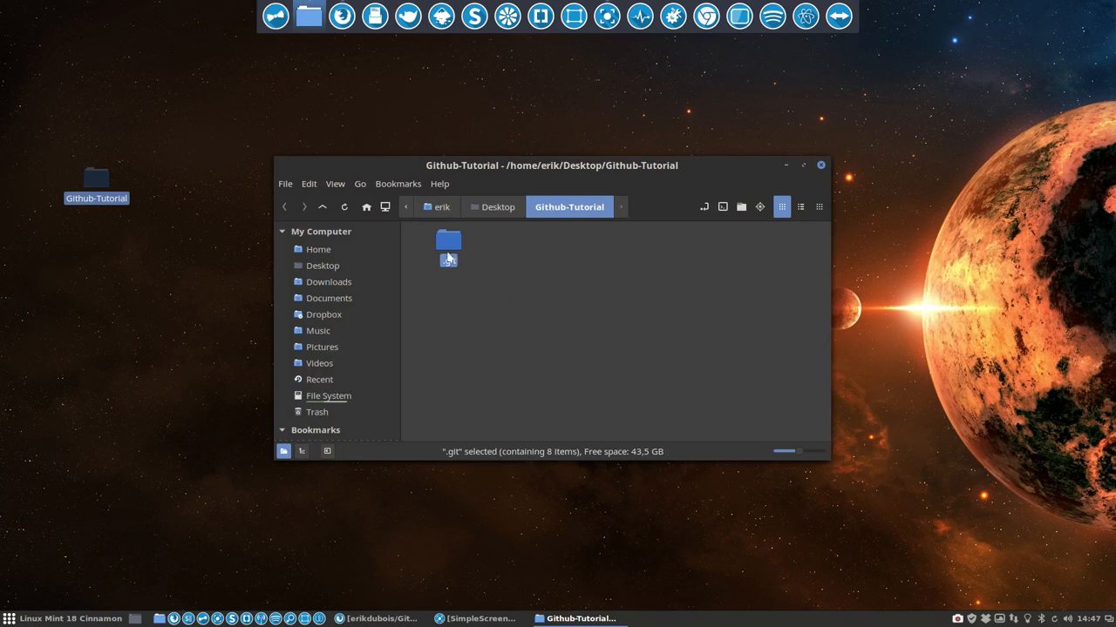
double_click(448, 242)
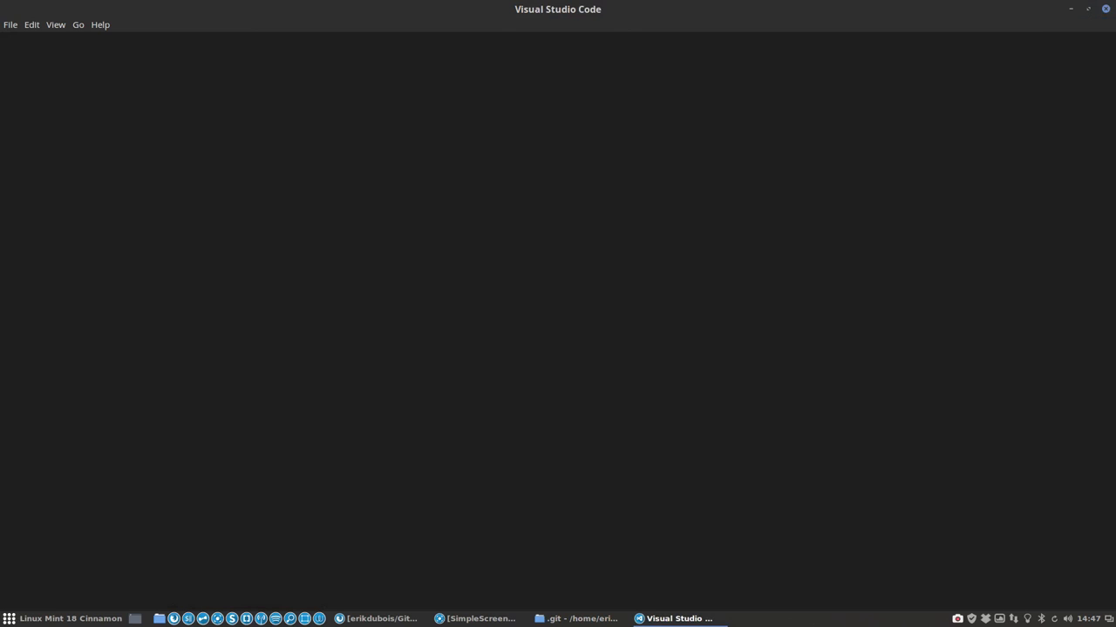
mouse_move(327, 122)
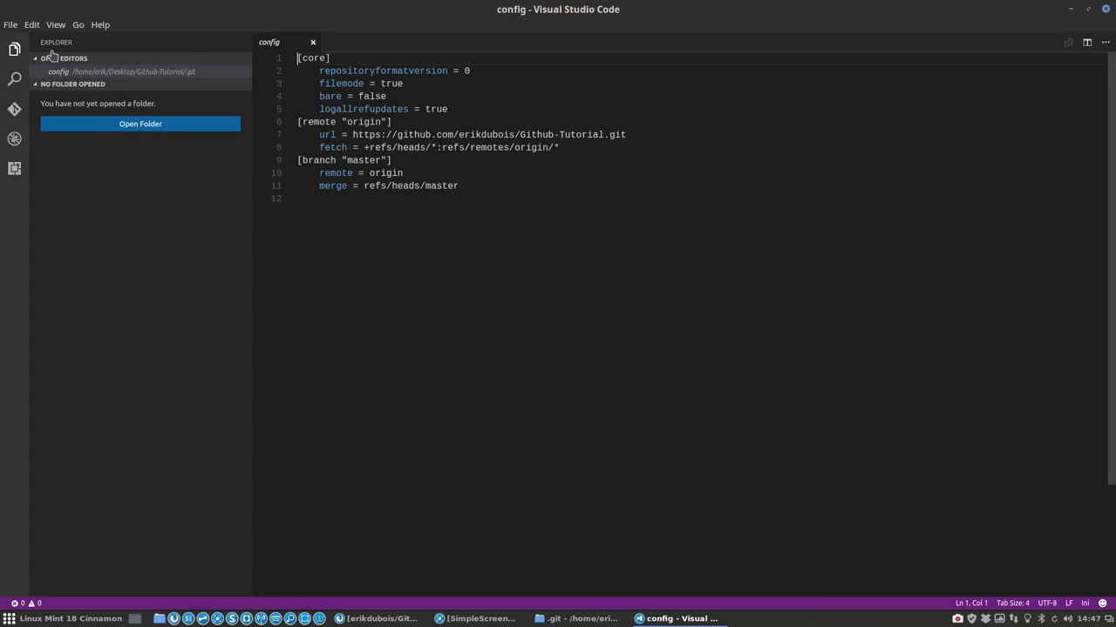
Hide the Explorer sidebar to inspect the remote origin url in .git/config
left_click(13, 48)
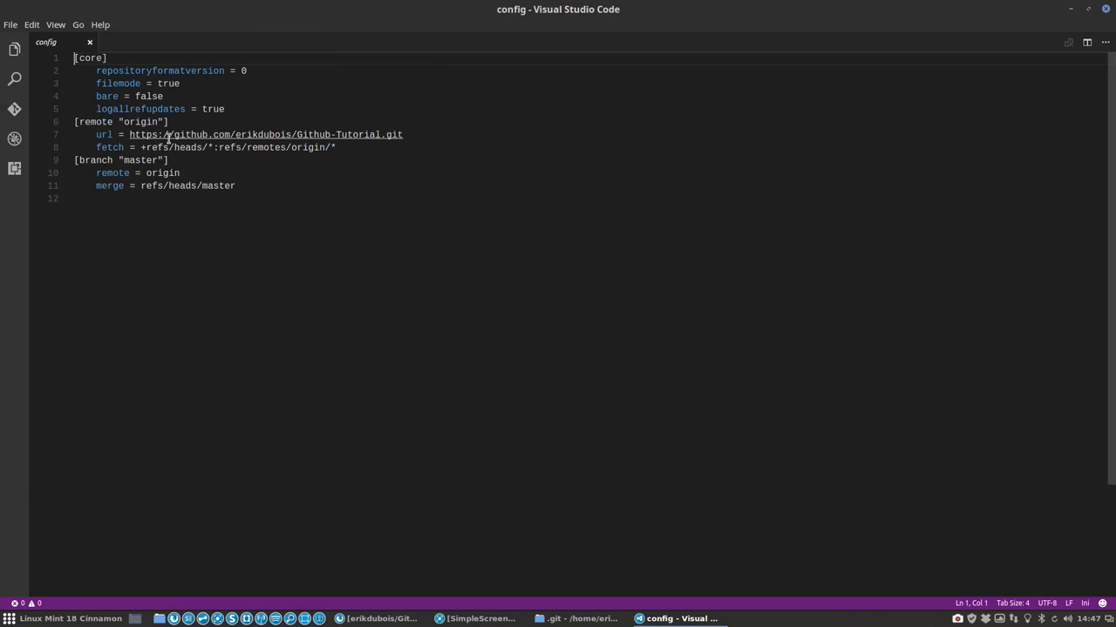
left_click_drag(355, 135, 402, 134)
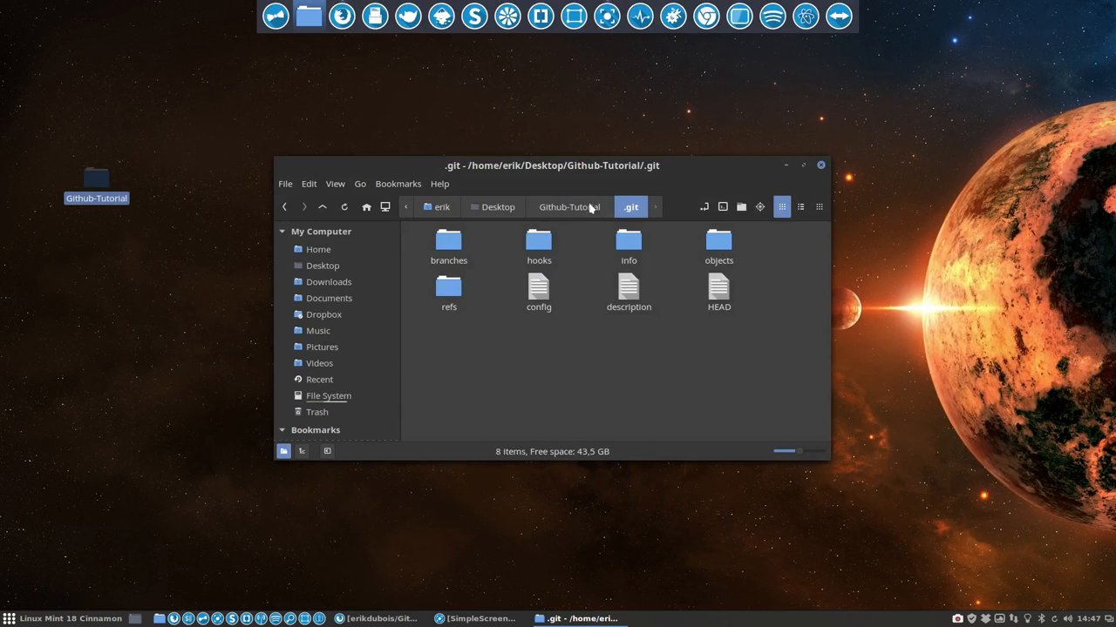
Return from .git to the Github-Tutorial folder via the path bar breadcrumb
left_click(568, 206)
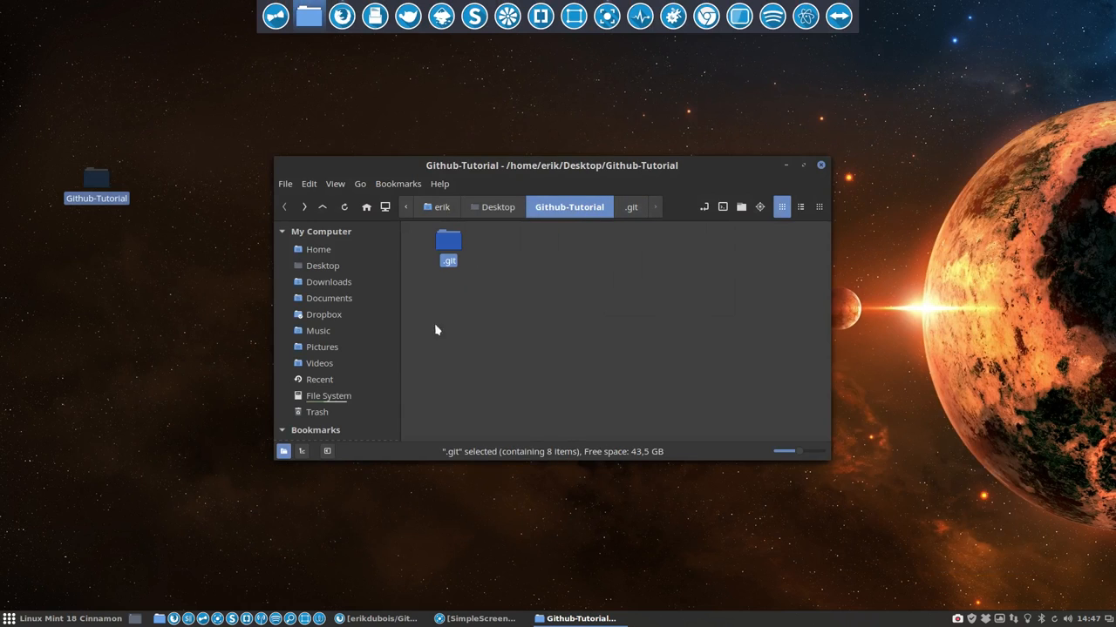
mouse_move(338, 356)
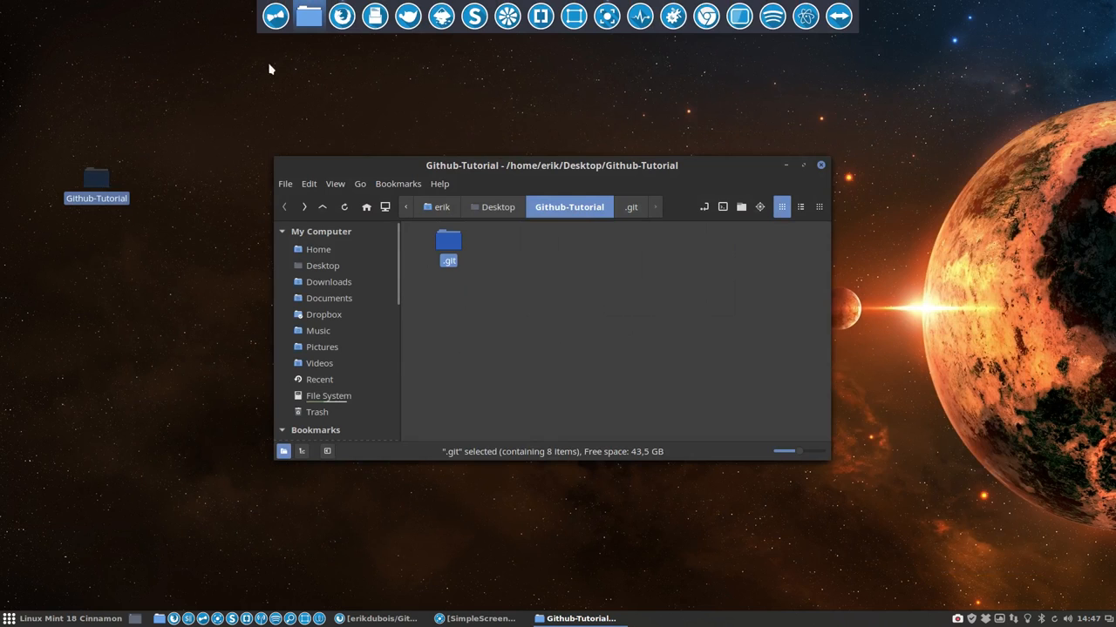
mouse_move(204, 601)
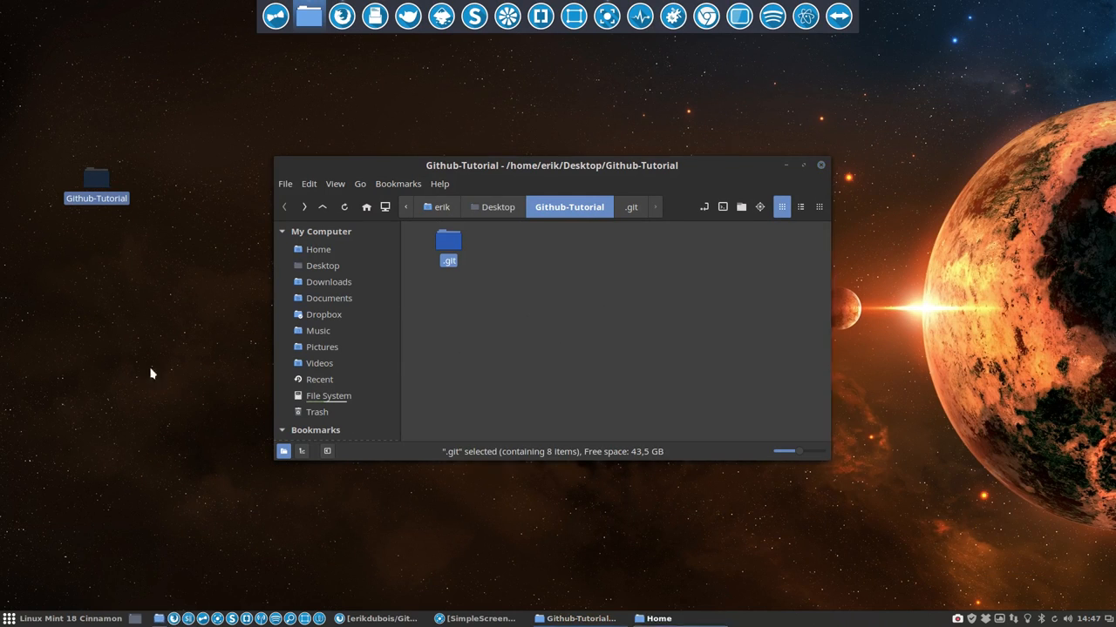
left_click(318, 249)
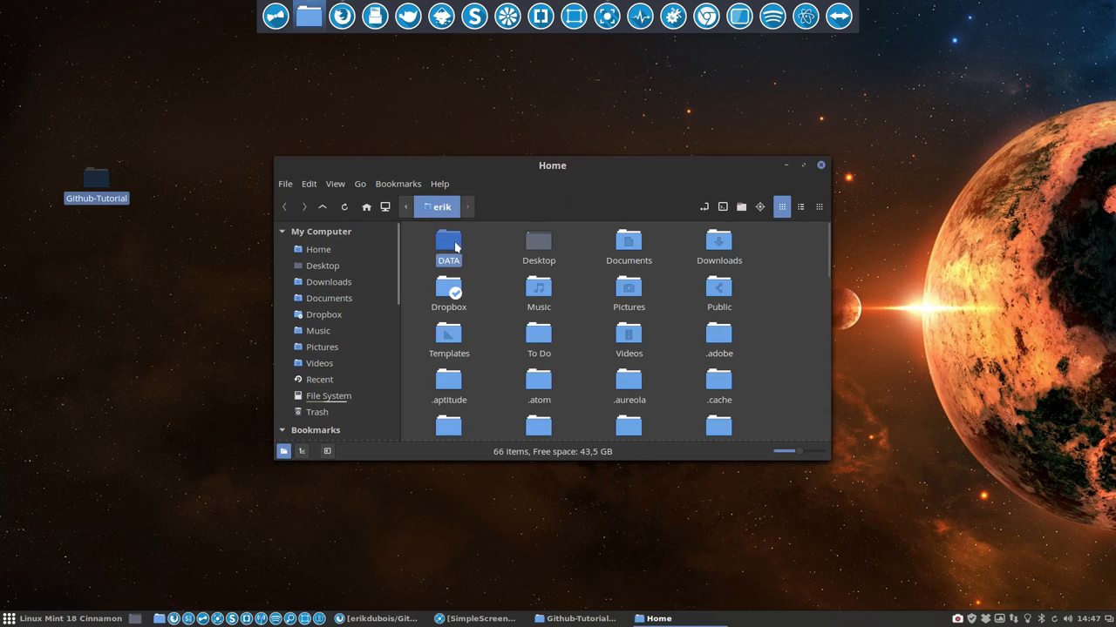
Get git.sh, README.md and setup-git.sh into the Desktop clone and open README.md in VS Code
double_click(448, 242)
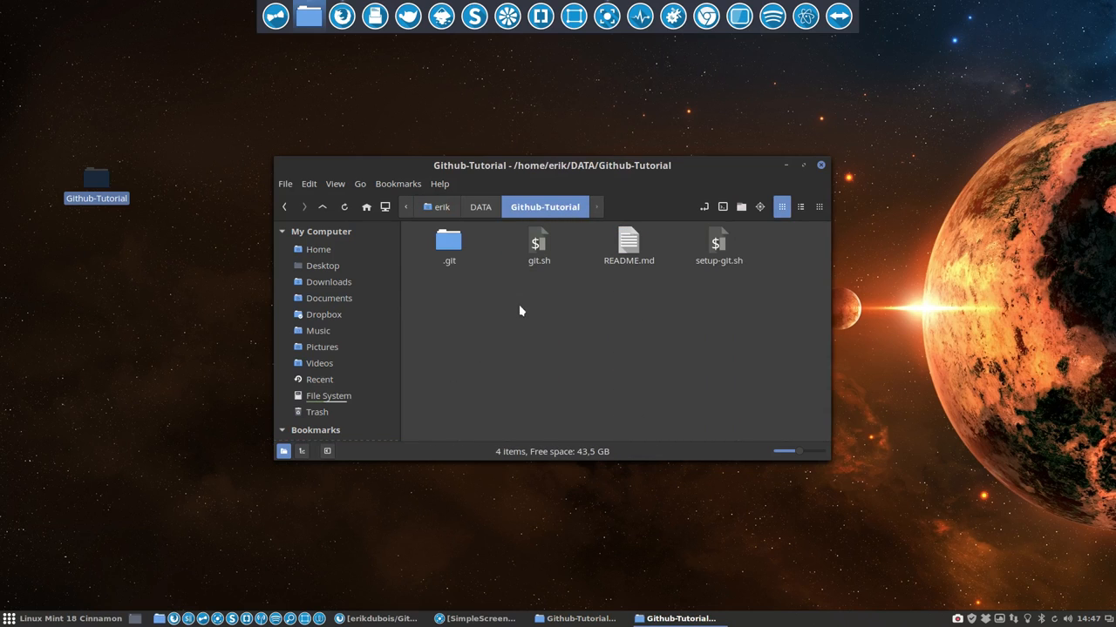
mouse_move(529, 297)
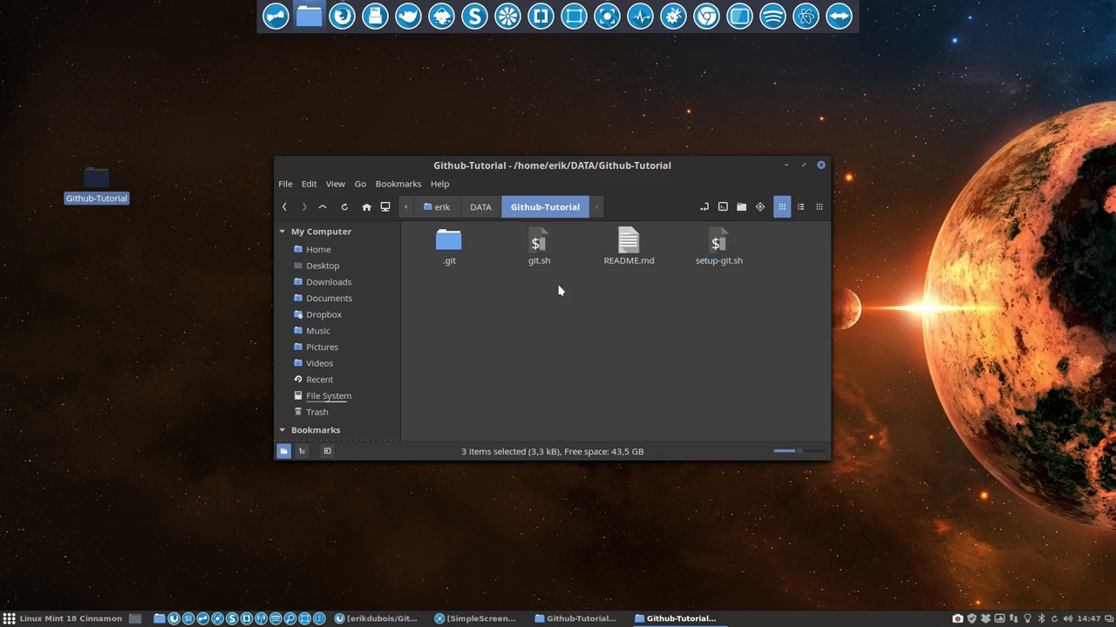
left_click(718, 244)
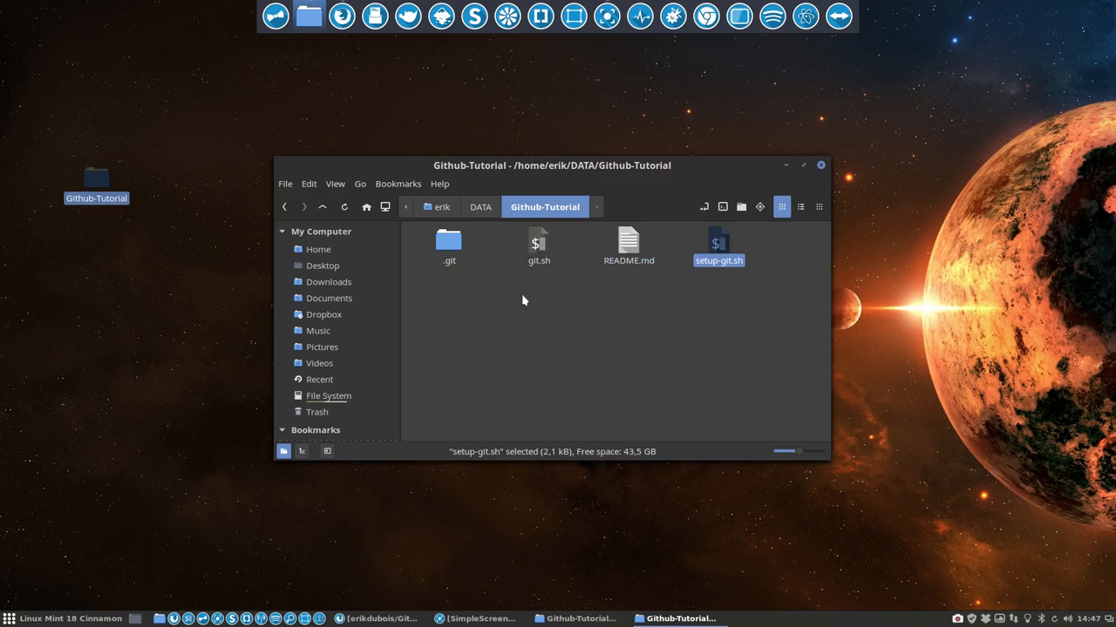
right_click(718, 246)
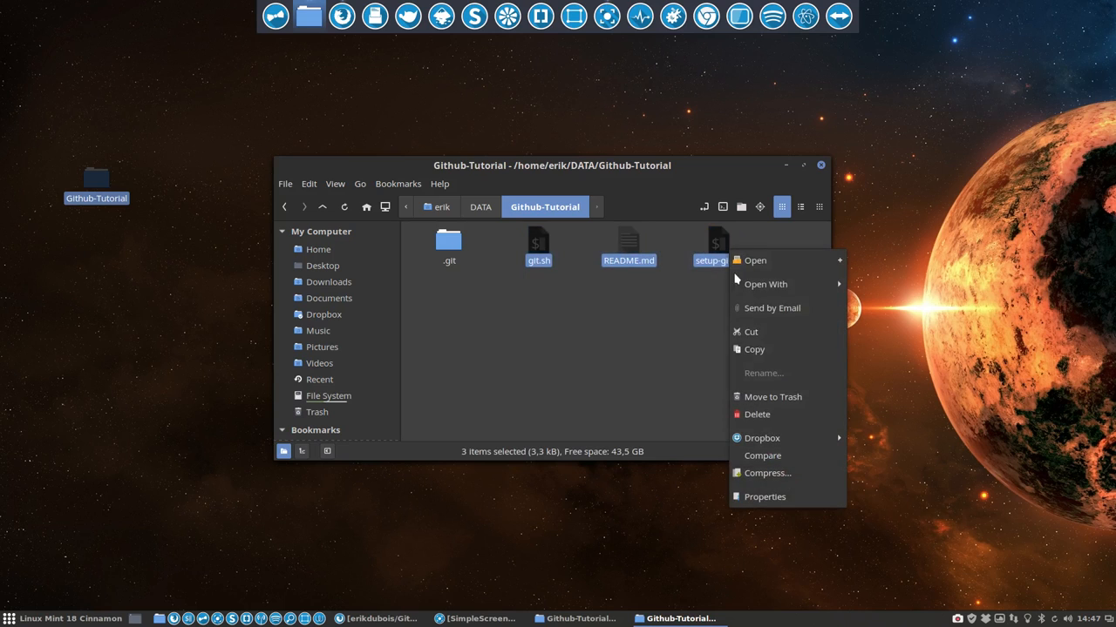
left_click(751, 349)
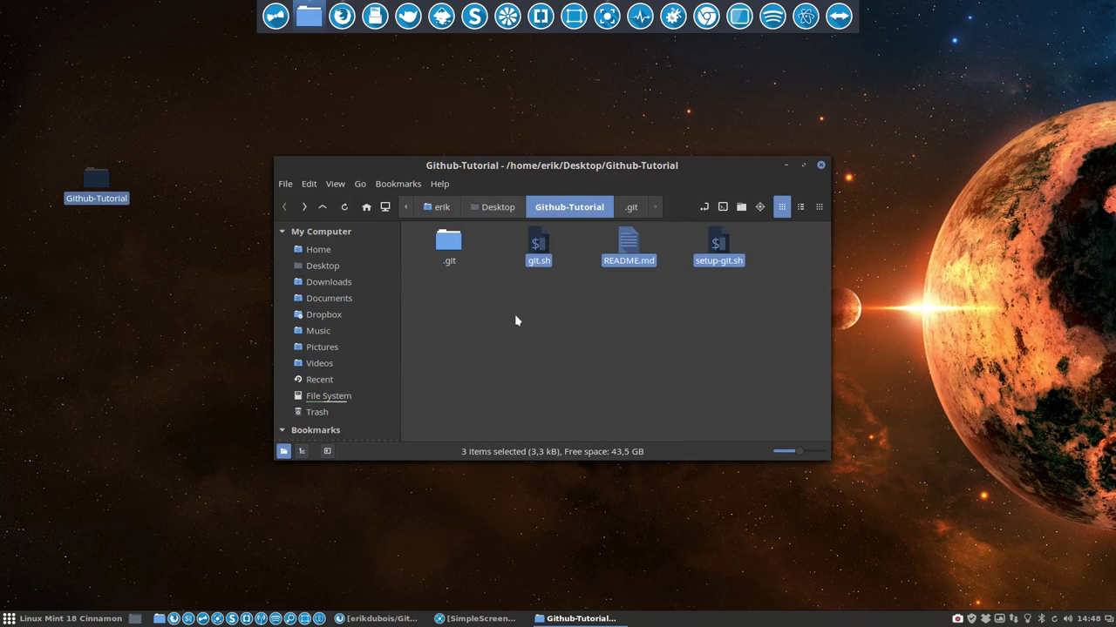
left_click(537, 247)
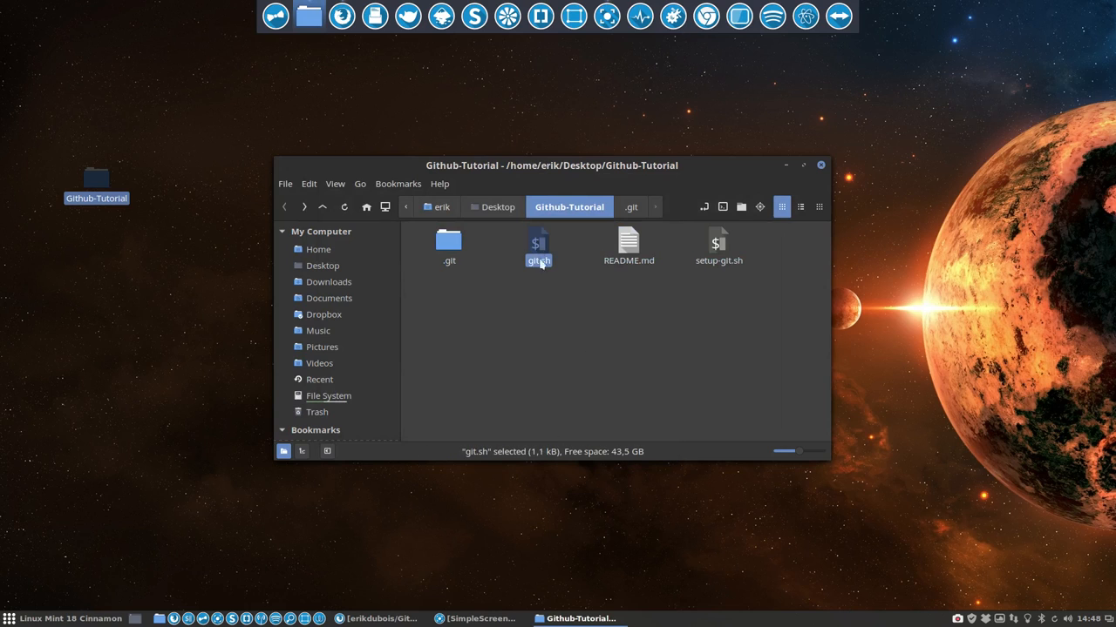
mouse_move(543, 307)
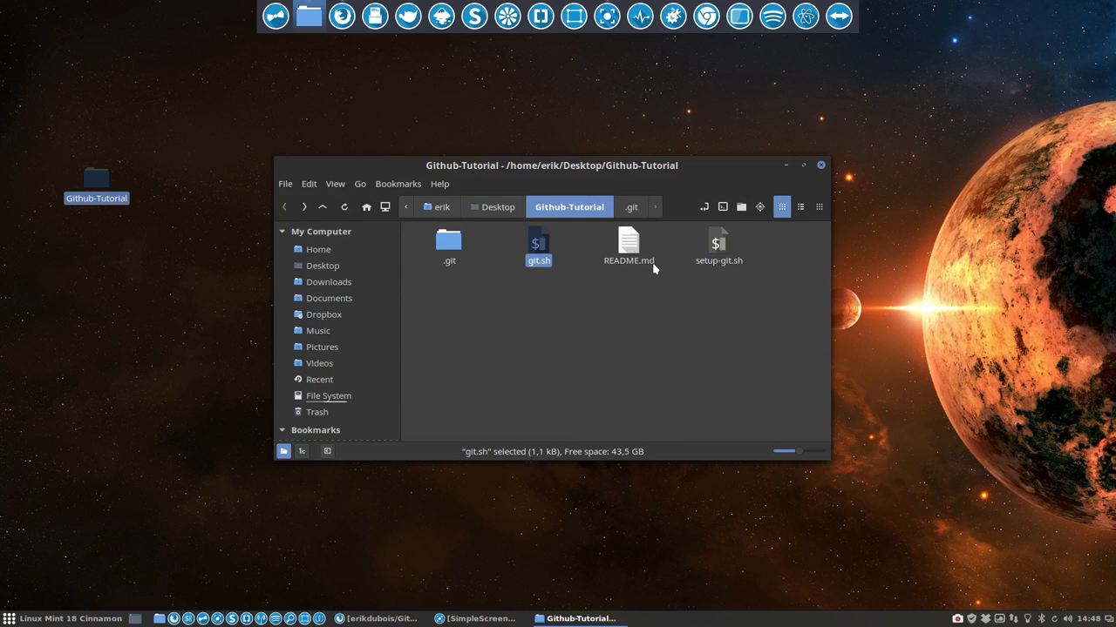
left_click(629, 244)
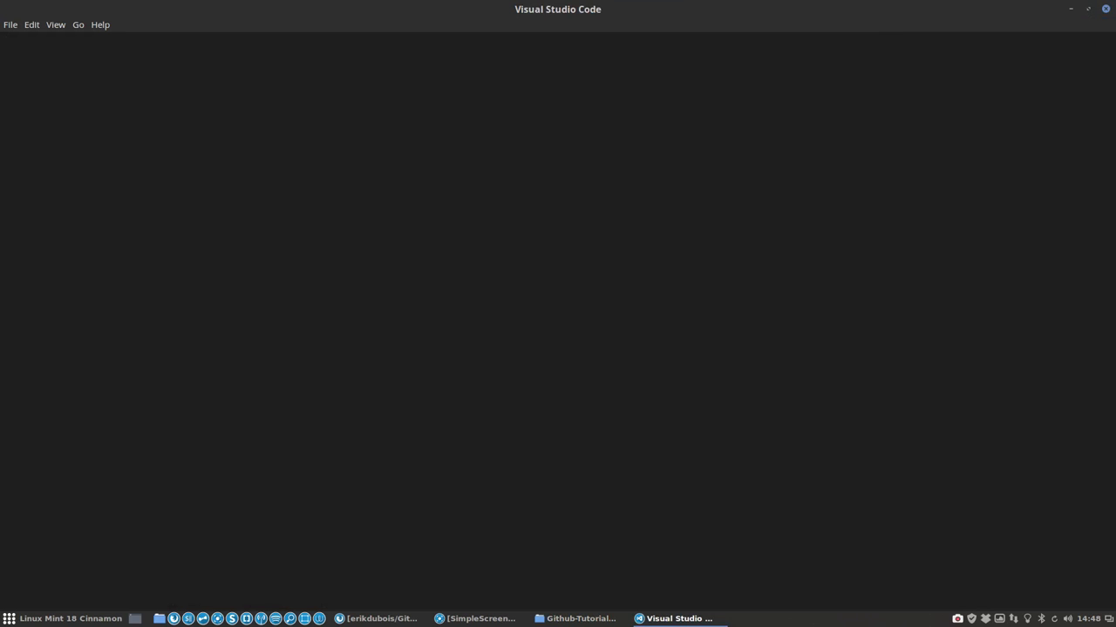
View README.md's '# Github Tutorial' heading, then close Visual Studio Code
left_click(12, 48)
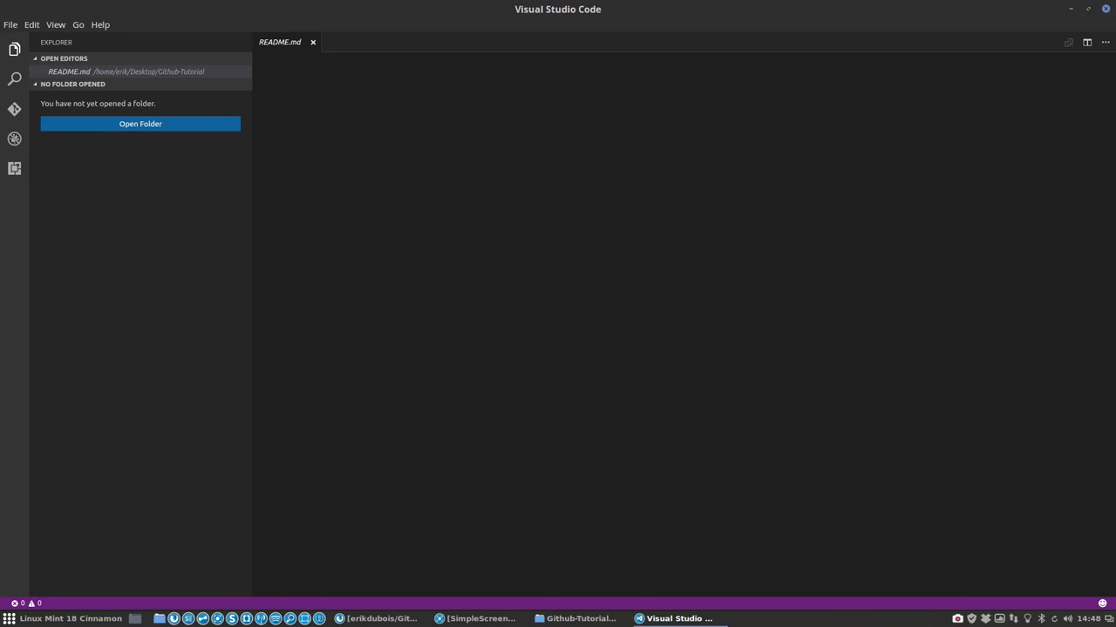
left_click(79, 71)
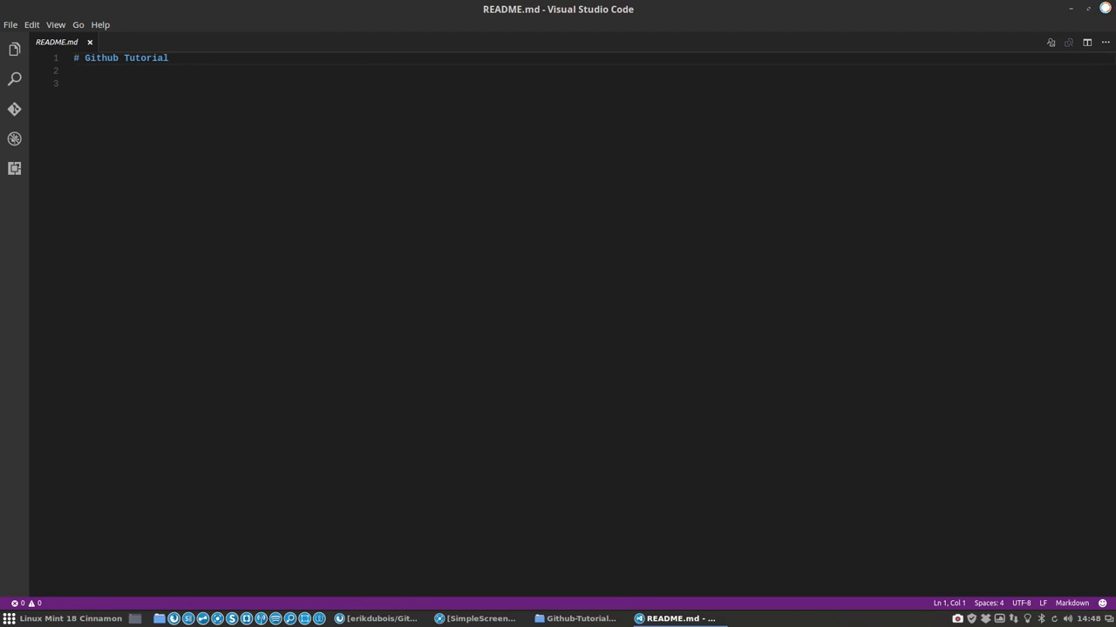
left_click(578, 617)
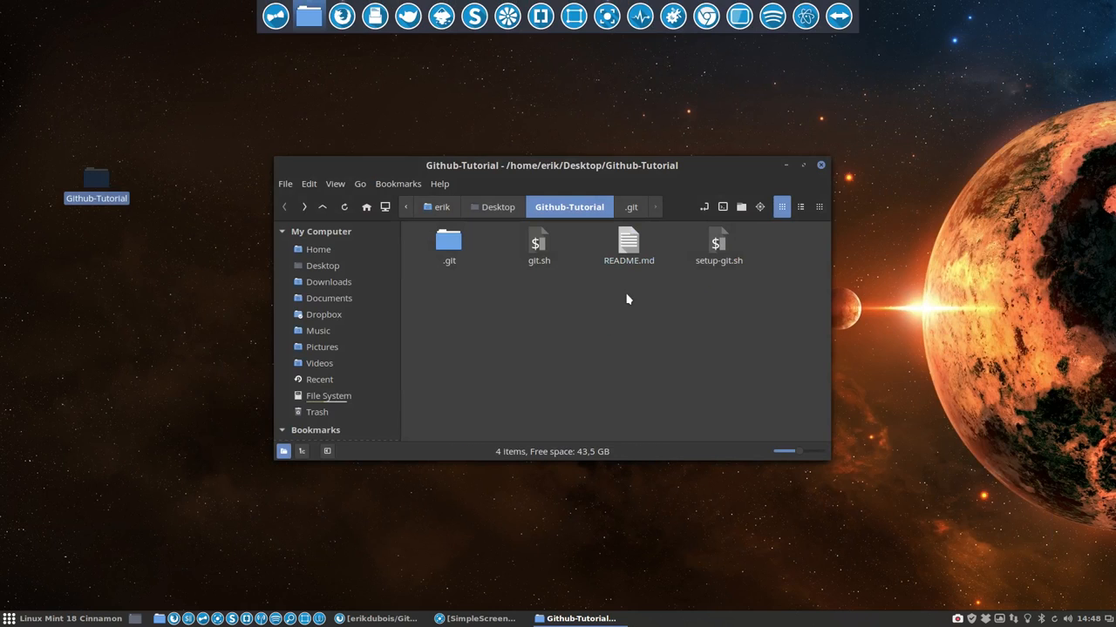
mouse_move(689, 347)
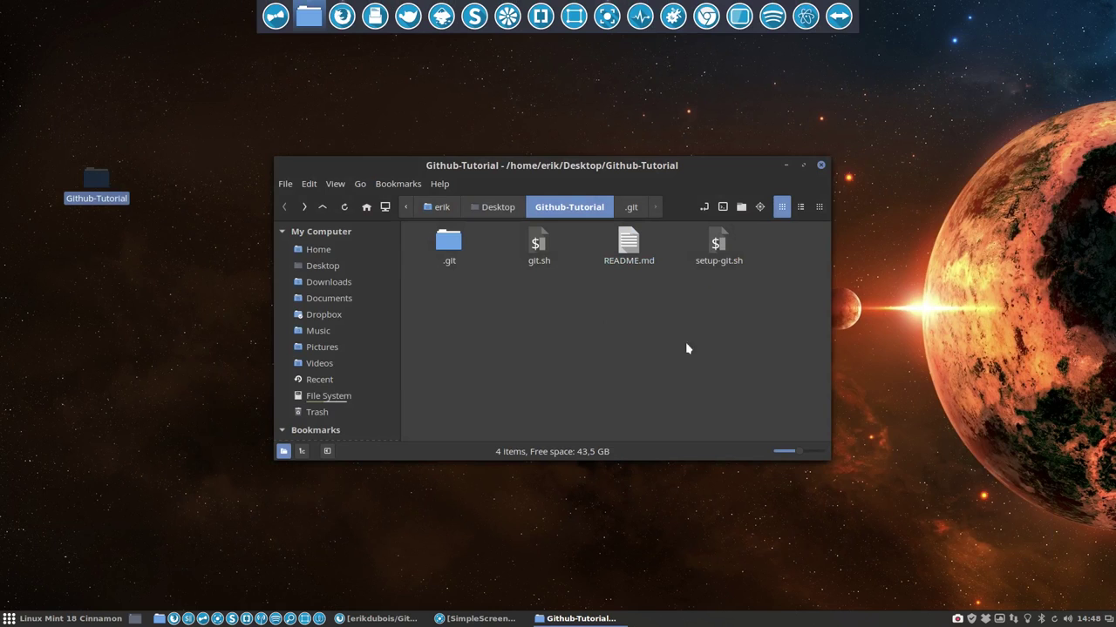
left_click(718, 243)
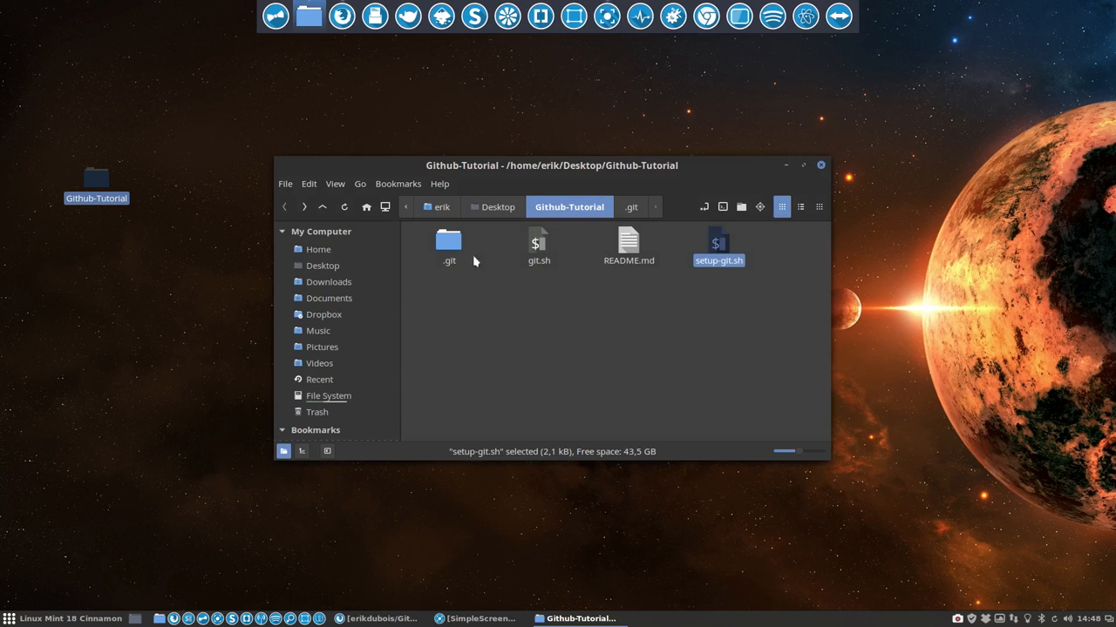
left_click(628, 244)
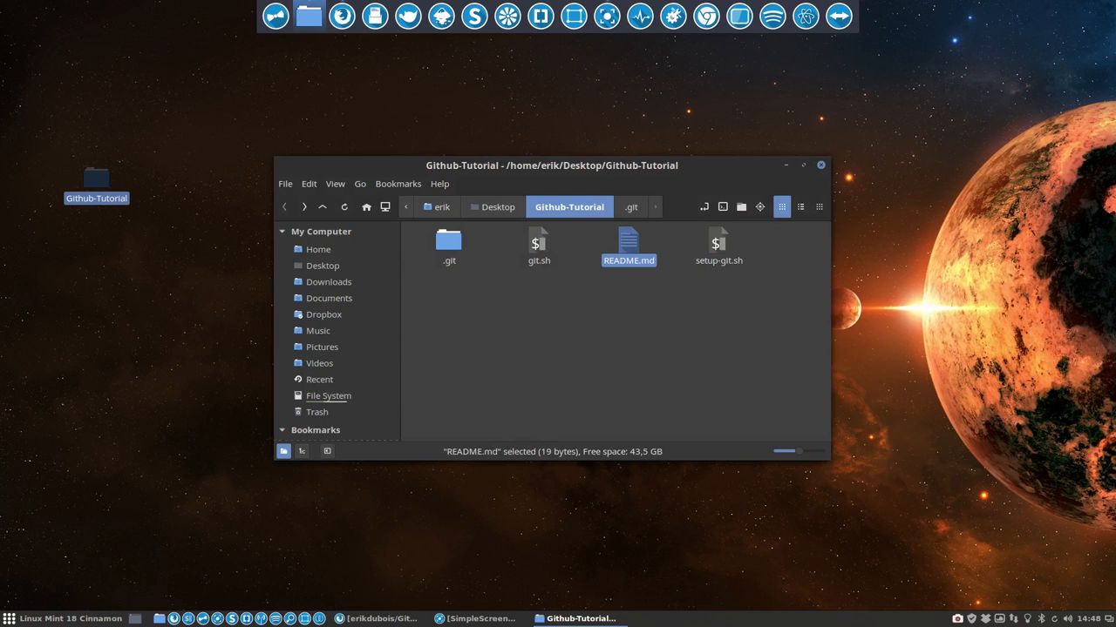
mouse_move(596, 303)
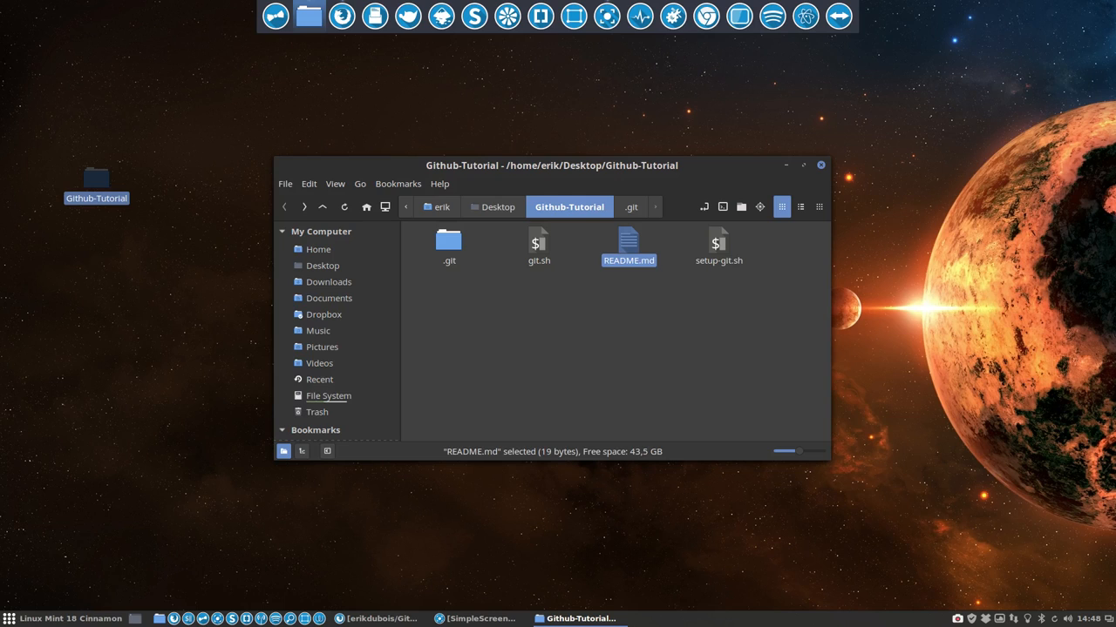
mouse_move(547, 245)
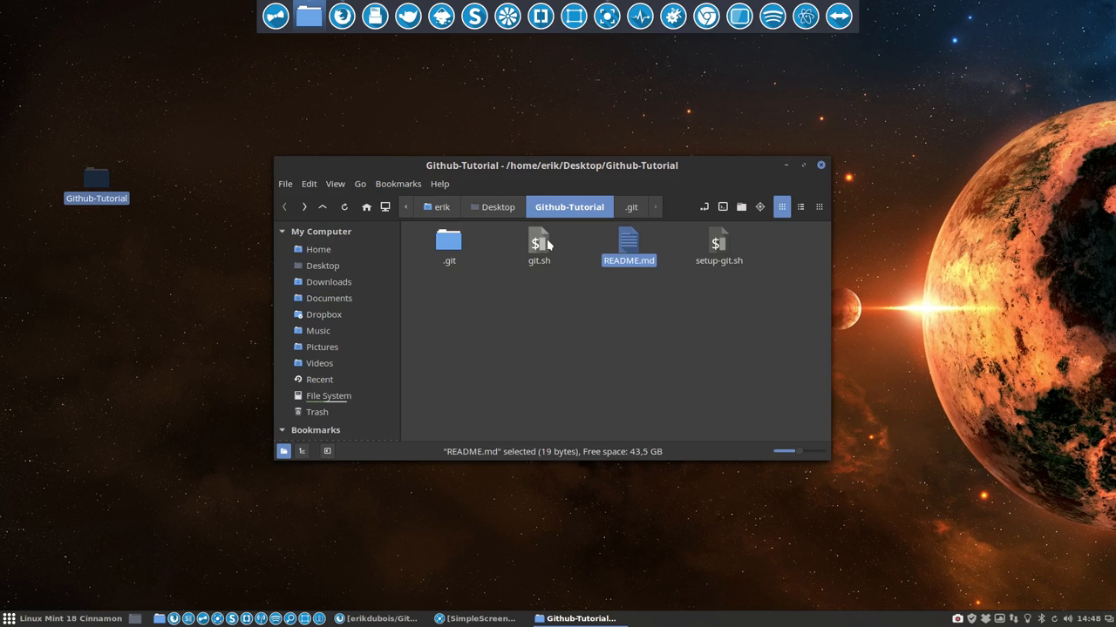
left_click(539, 245)
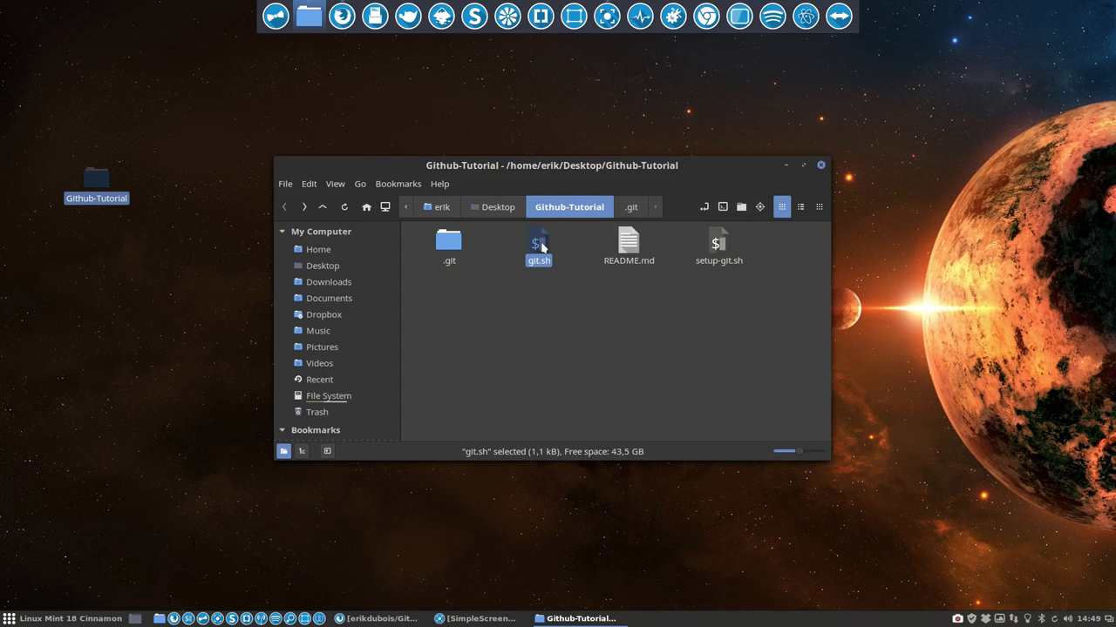
Run git.sh in Terminal to commit the three files as 'first commit' and push
double_click(538, 242)
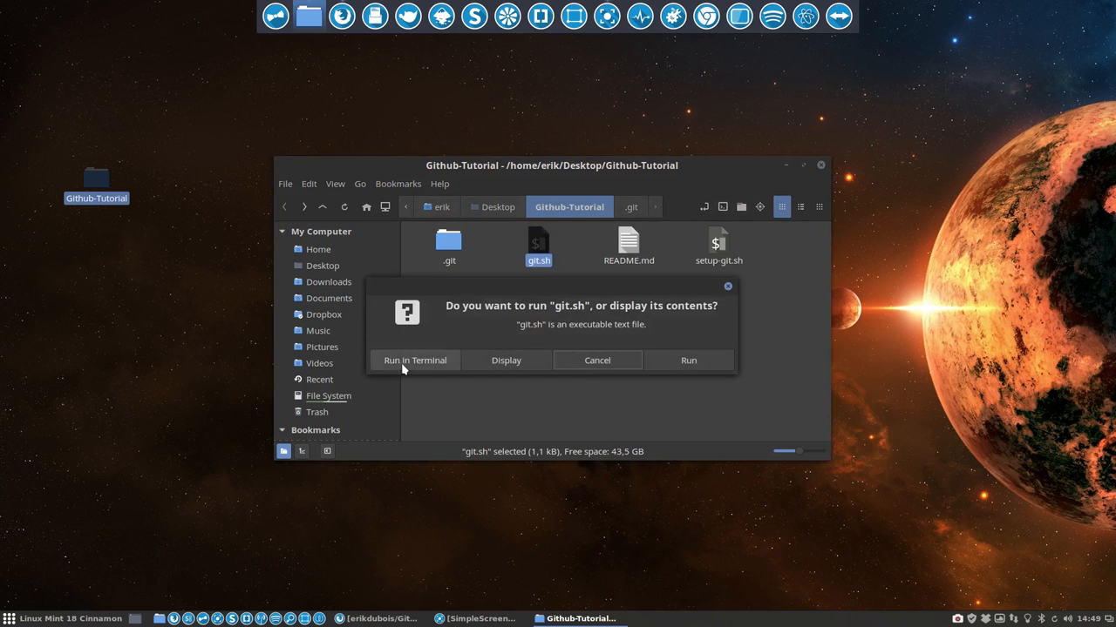
left_click(414, 360)
type("first commit")
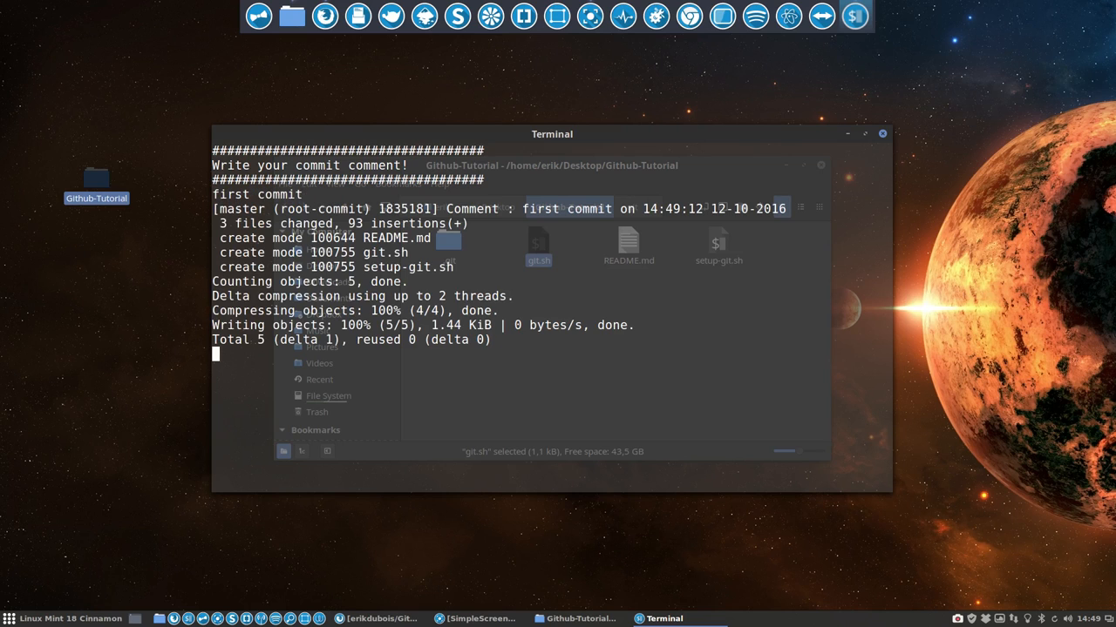
Close the finished git.sh terminal window
left_click(576, 618)
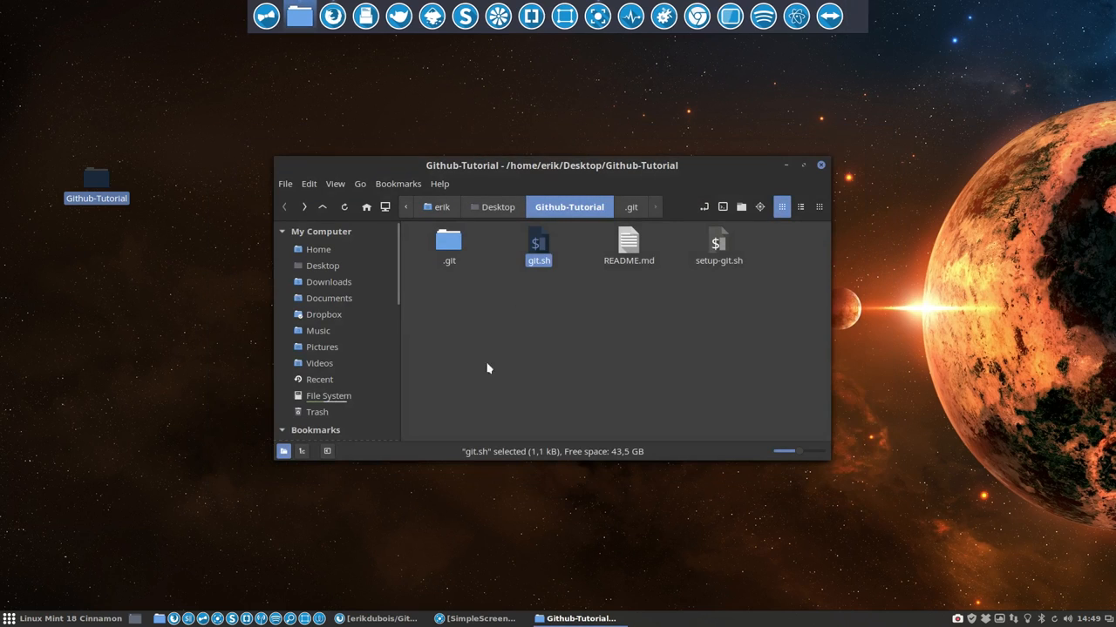
mouse_move(333, 23)
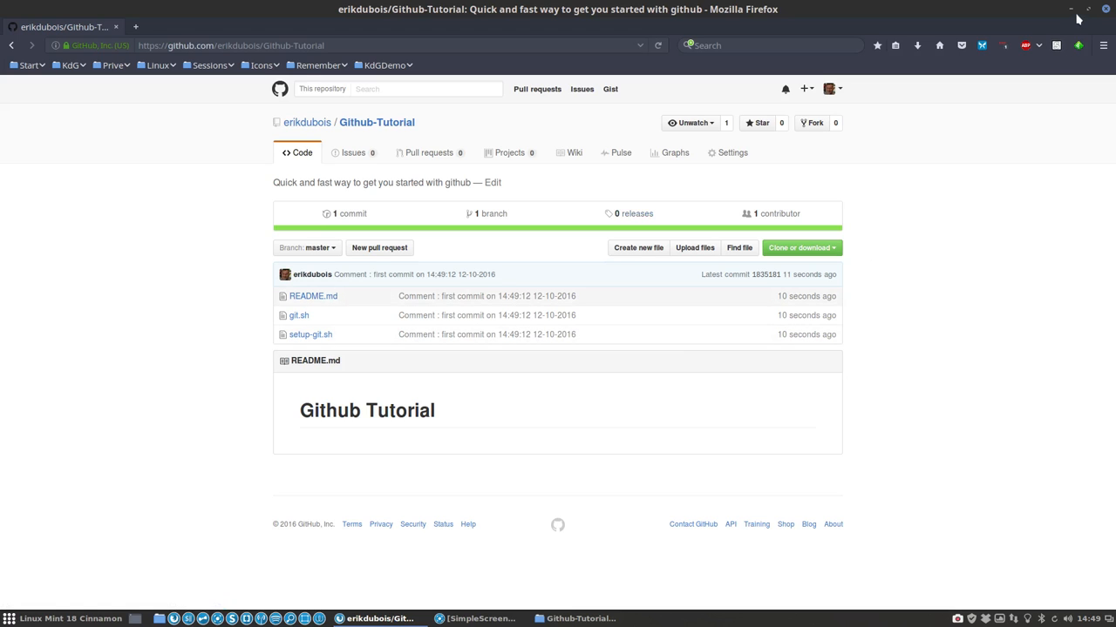
Minimize the Firefox window showing the Github-Tutorial repository
left_click(579, 619)
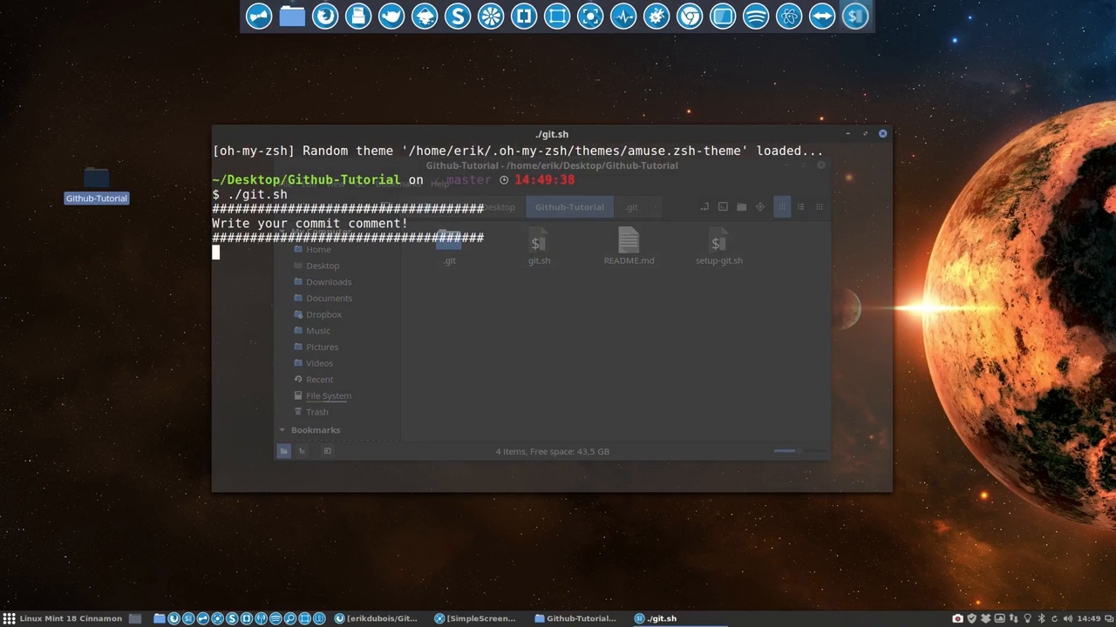
Commit with comment 'second commit', then run git pull from the remote
type("second commit")
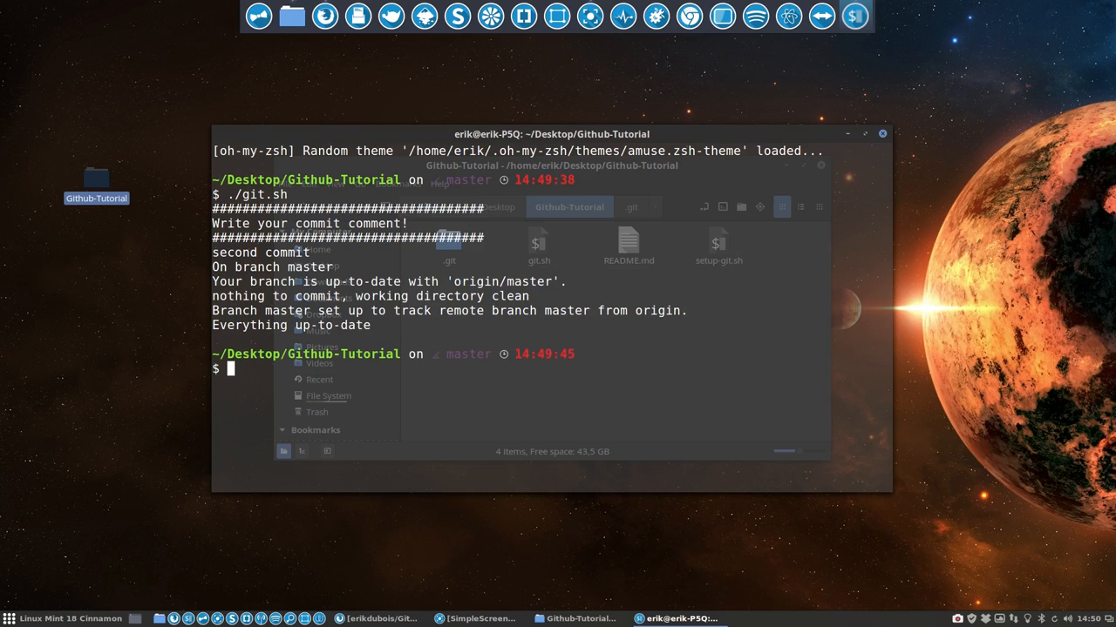
type("git pul")
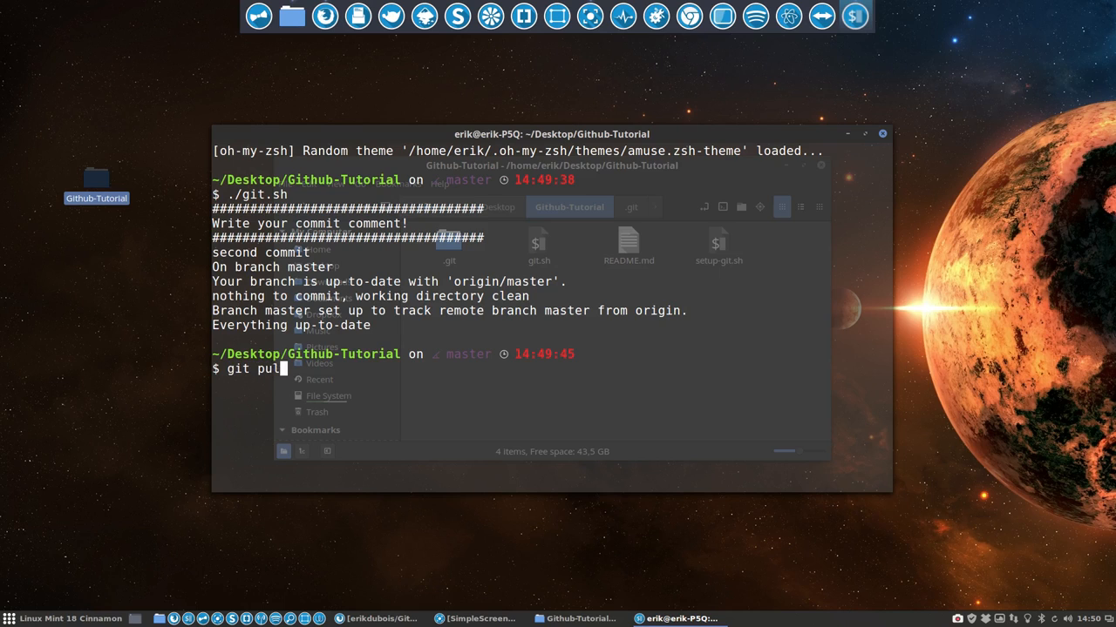
key("Return")
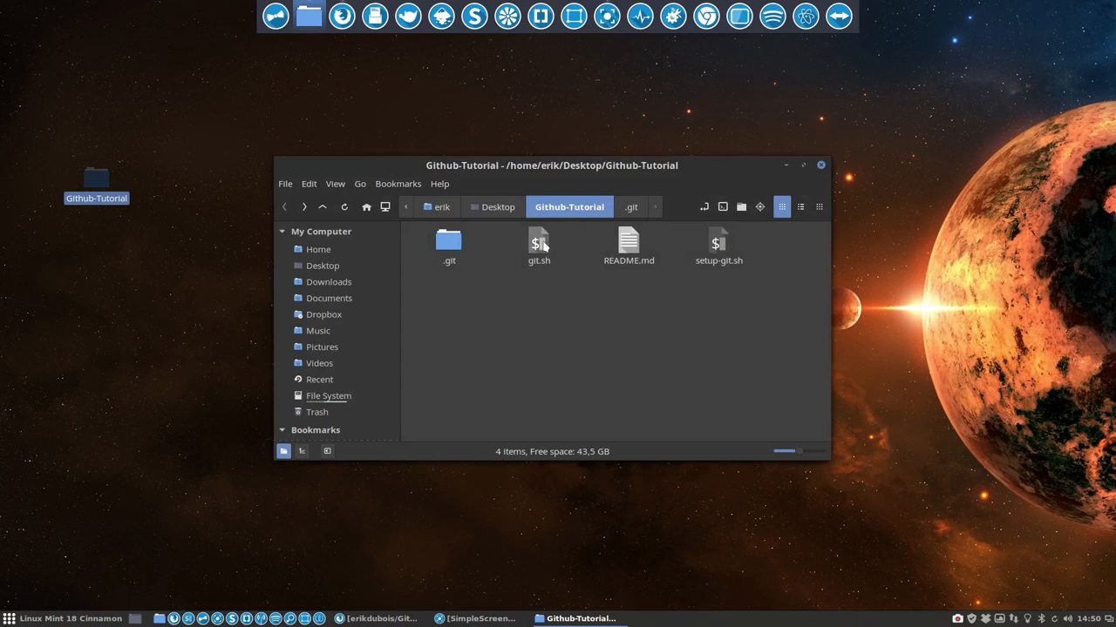
left_click(537, 242)
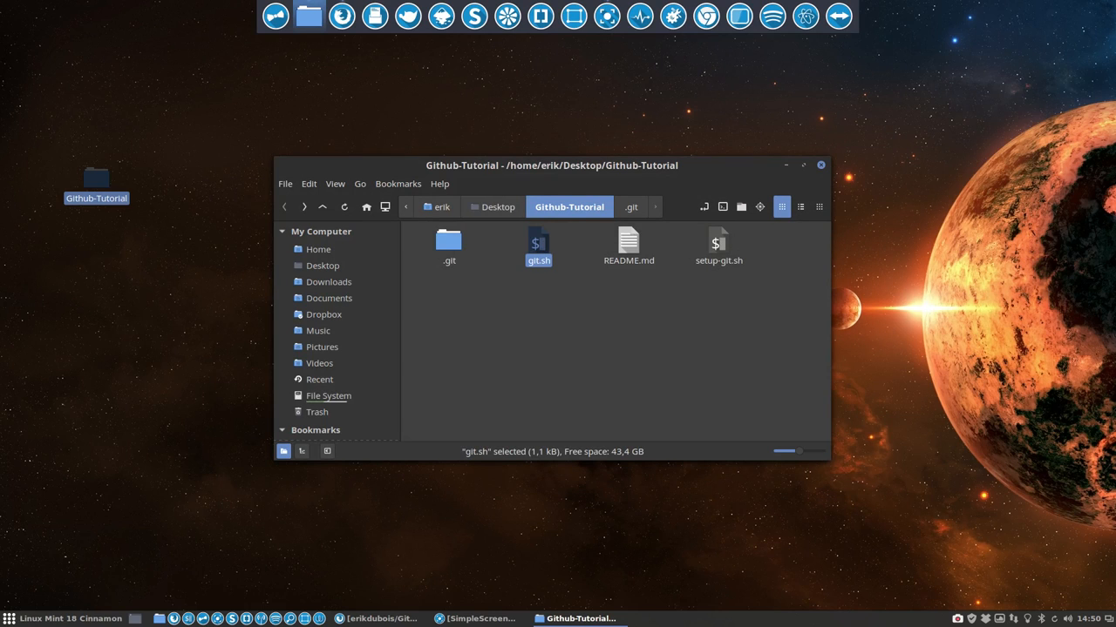
mouse_move(559, 316)
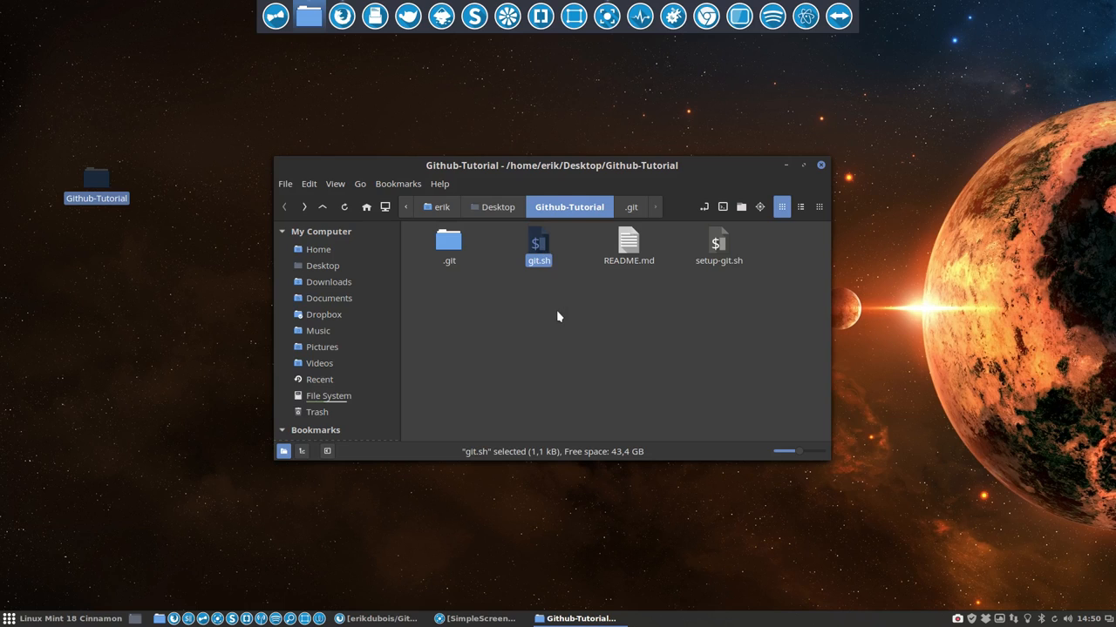